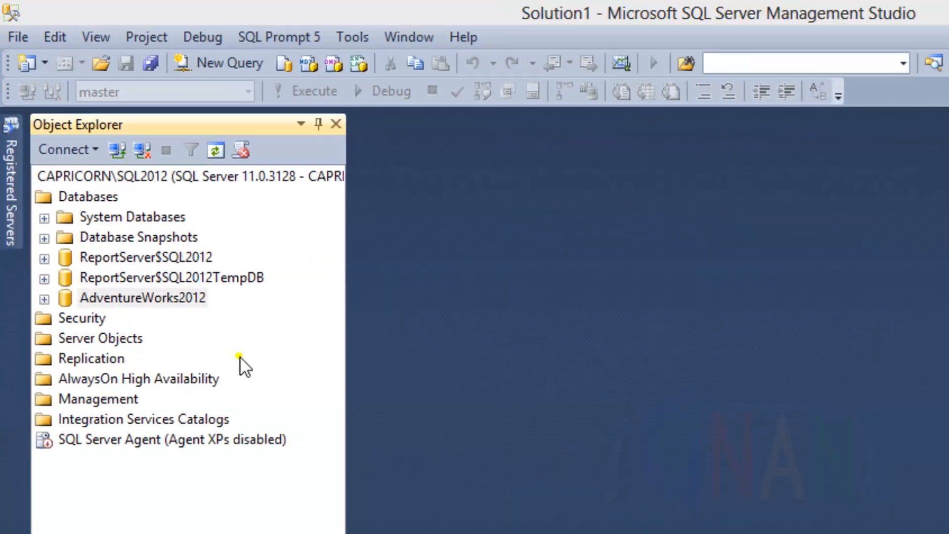
Step: Select AdventureWorks2012 and open a new query window for it
{"action": "left_click", "coordinate": [145, 318]}
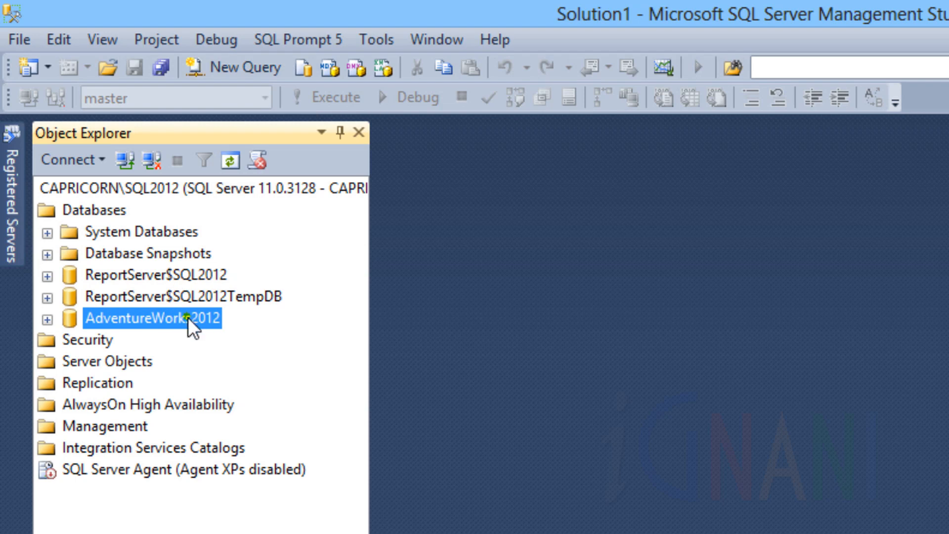
{"action": "left_click", "coordinate": [236, 66]}
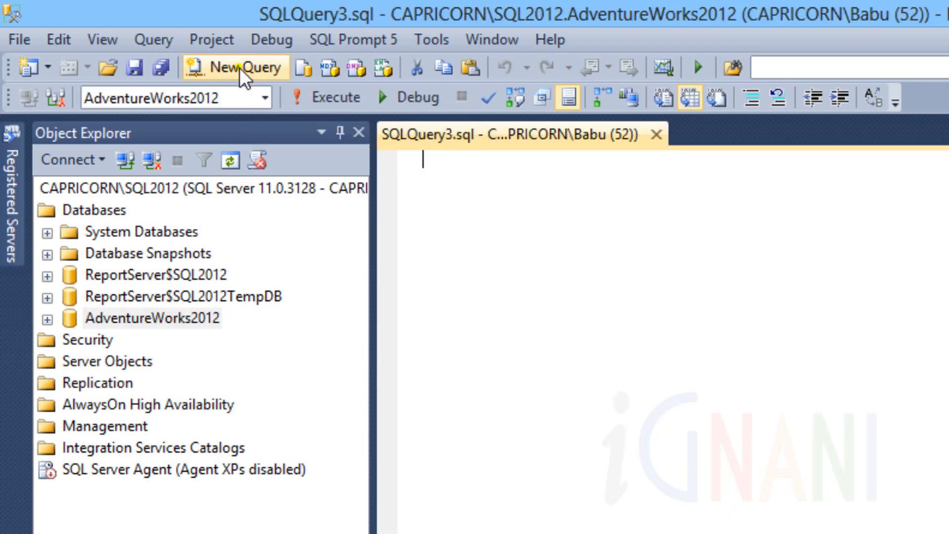
{"action": "mouse_move", "coordinate": [238, 339]}
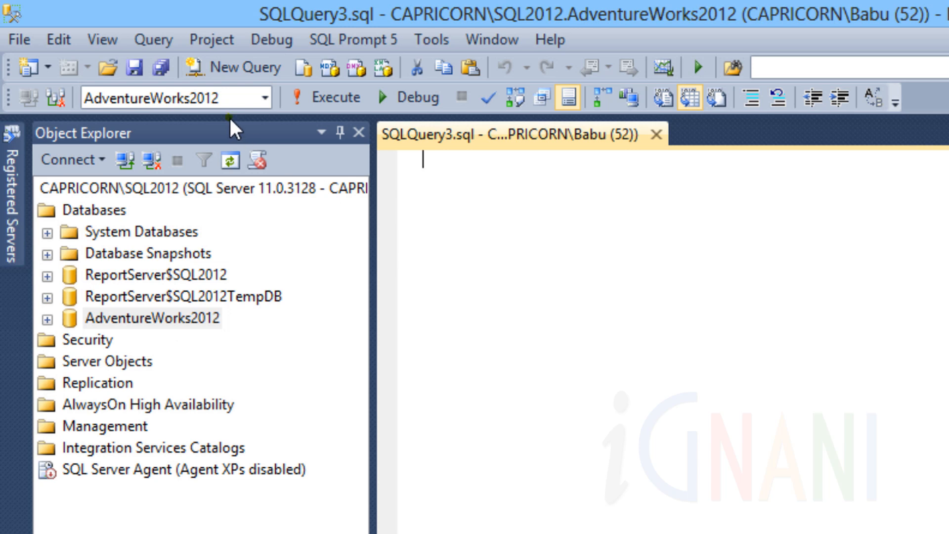
{"action": "mouse_move", "coordinate": [629, 276]}
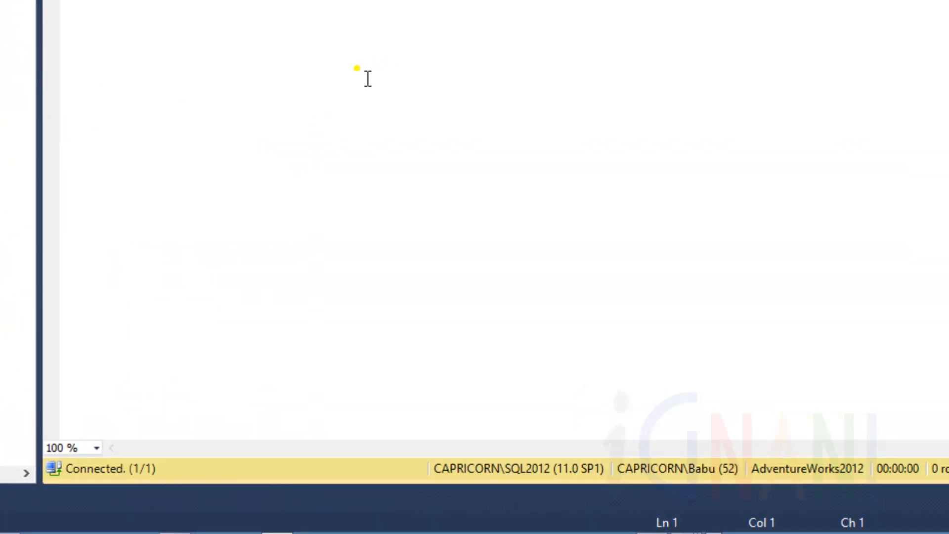
Step: Bring up the query editor's context menu offering Design Query in Editor
{"action": "right_click", "coordinate": [366, 78]}
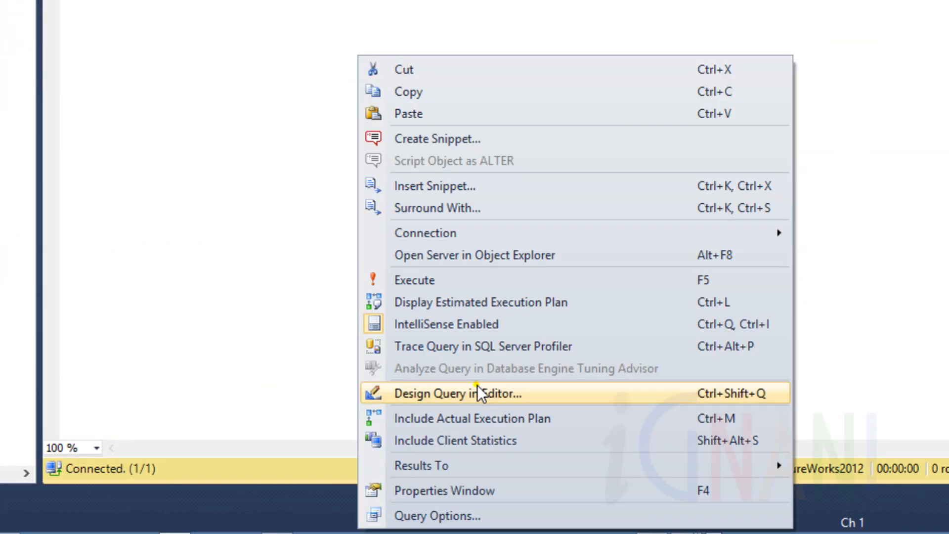
{"action": "key", "text": "ctrl+shift+q"}
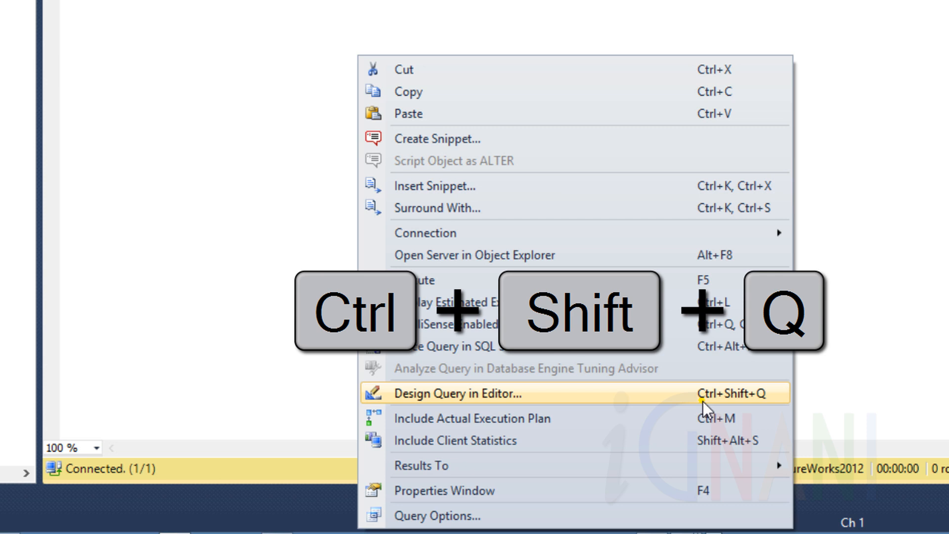
Step: Launch Design Query in Editor and add Address, BusinessEntity and BusinessEntityAddress tables
{"action": "left_click", "coordinate": [459, 394]}
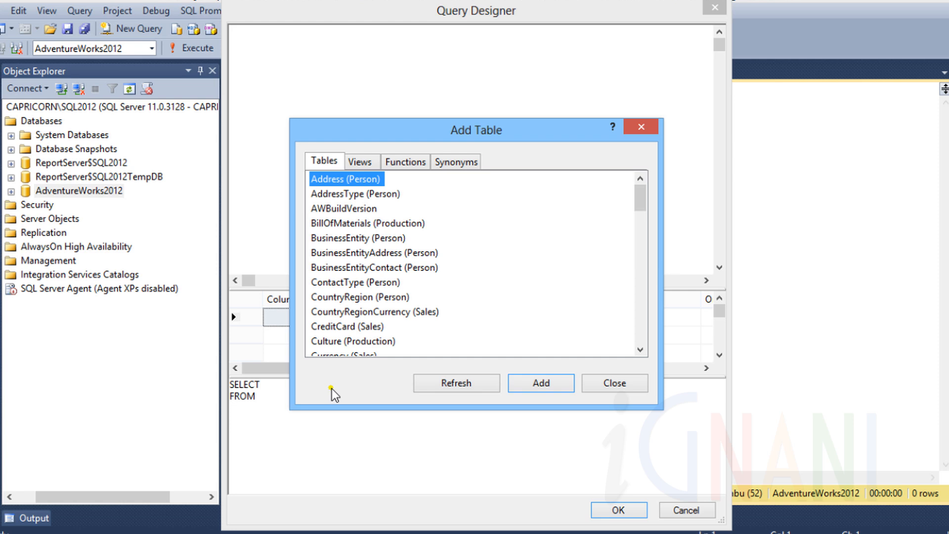
{"action": "mouse_move", "coordinate": [499, 301]}
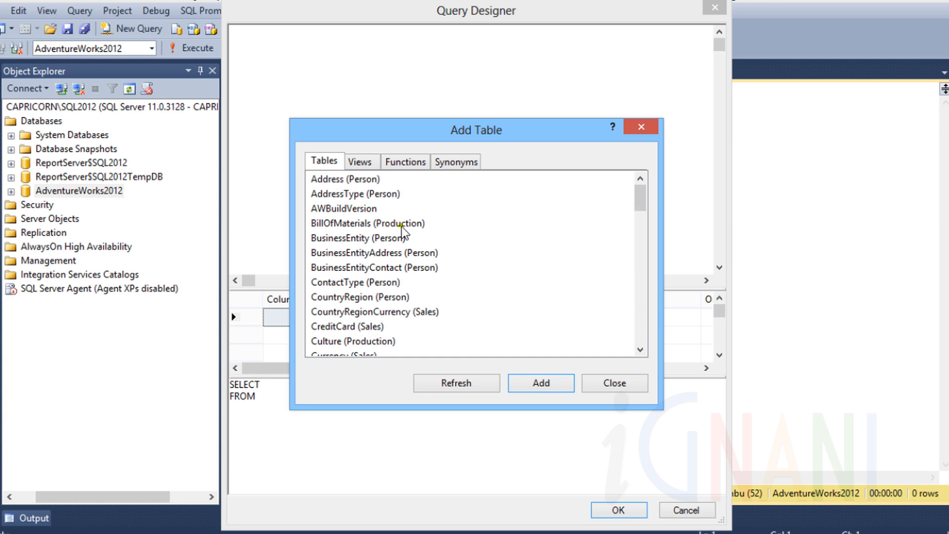
{"action": "left_click", "coordinate": [358, 237]}
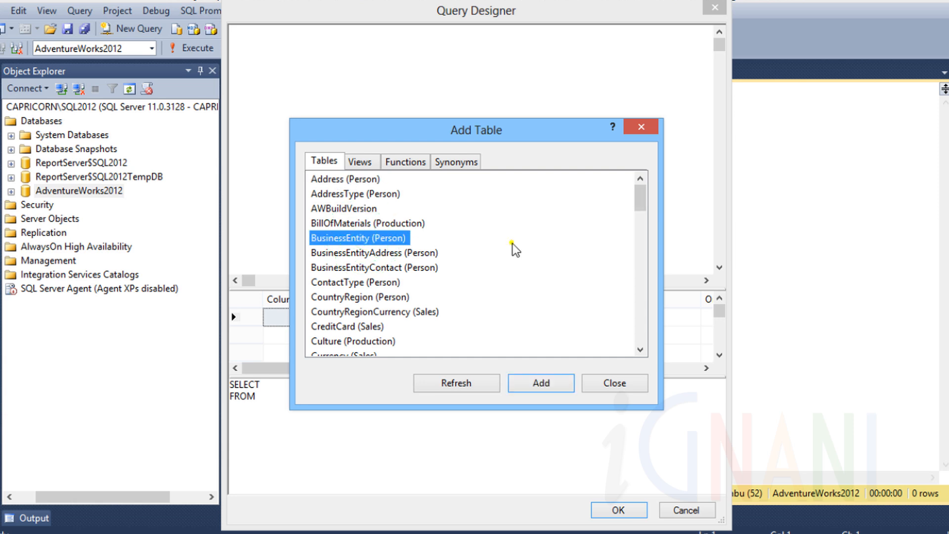
{"action": "mouse_move", "coordinate": [475, 254]}
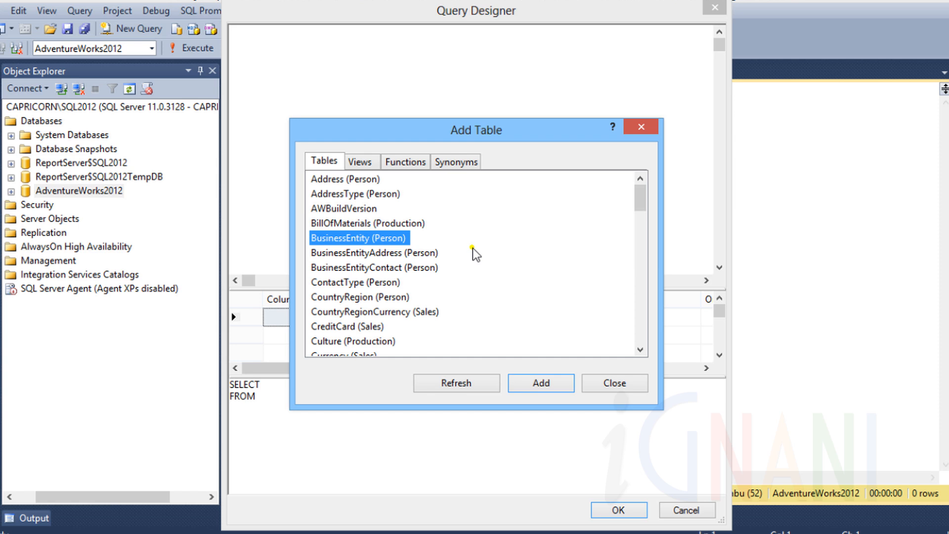
{"action": "mouse_move", "coordinate": [476, 256]}
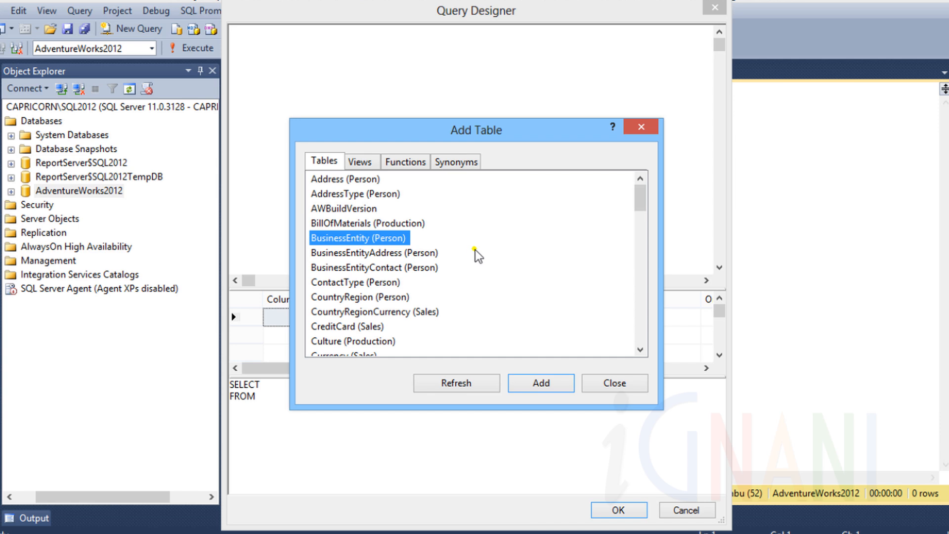
{"action": "mouse_move", "coordinate": [422, 253]}
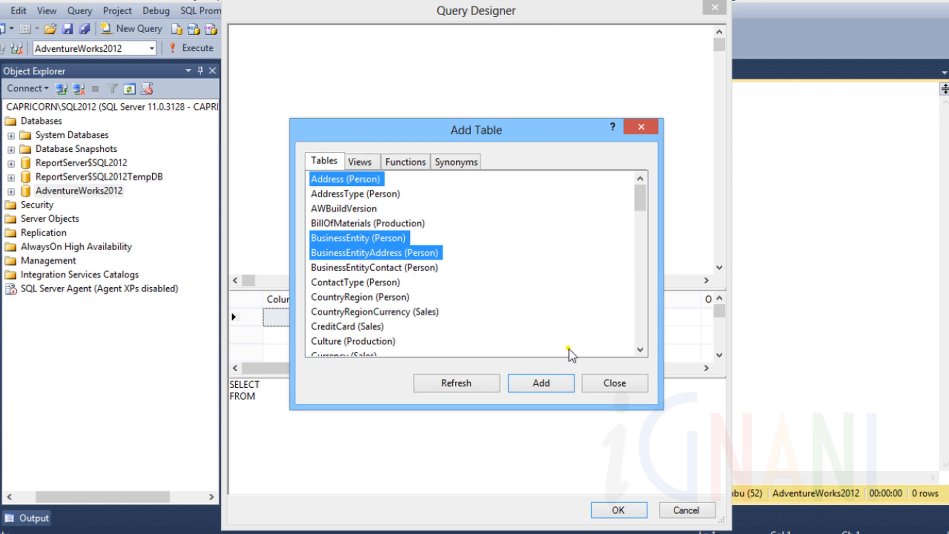
{"action": "left_click", "coordinate": [540, 382]}
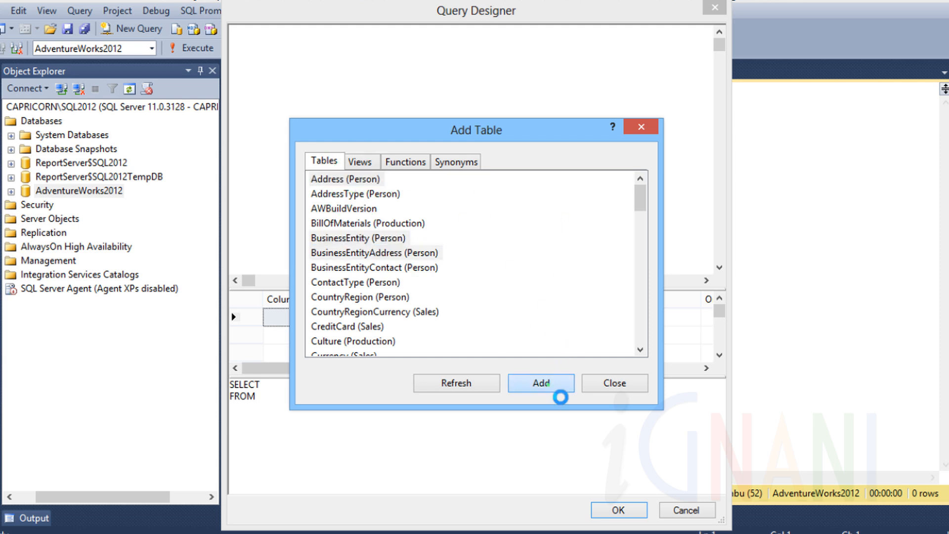
{"action": "left_click", "coordinate": [539, 383]}
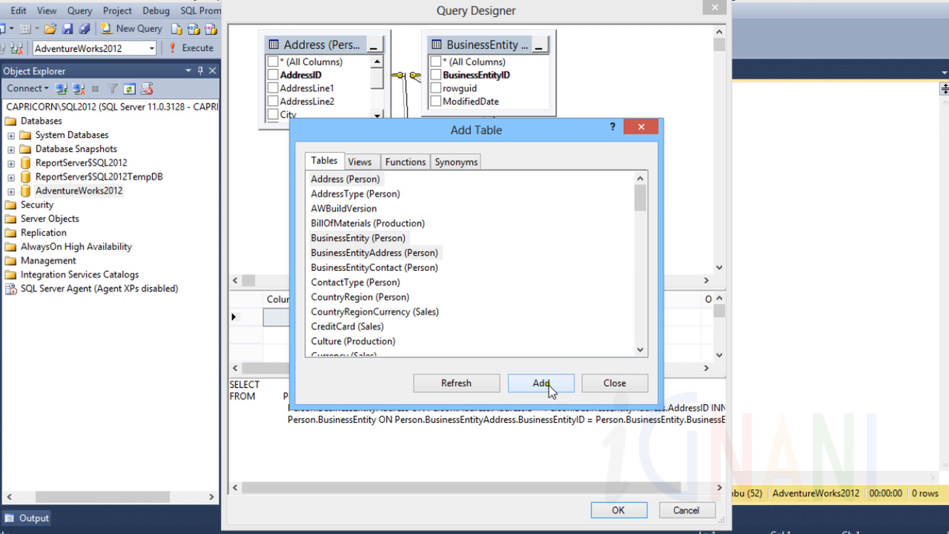
{"action": "mouse_move", "coordinate": [614, 382]}
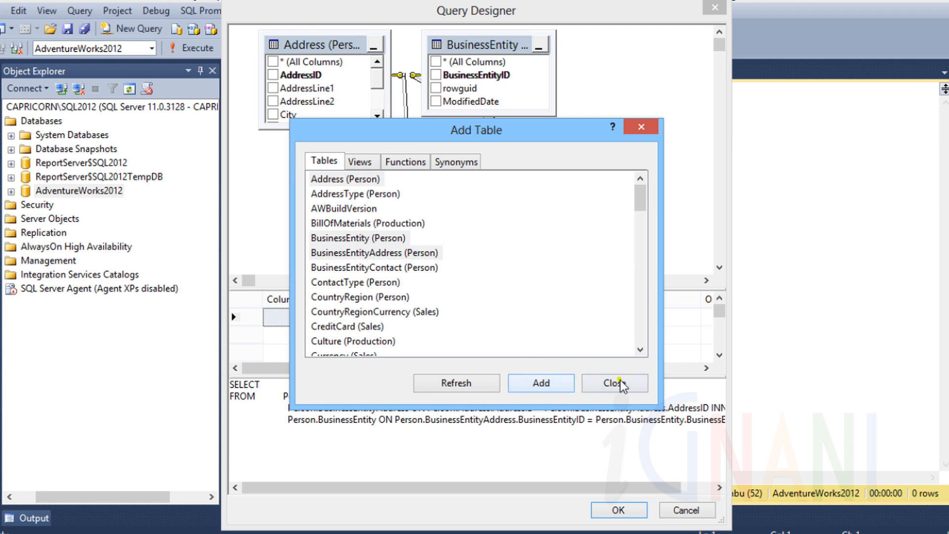
Step: Close the Add Table dialog, leaving the three joined tables in the diagram
{"action": "left_click", "coordinate": [614, 382]}
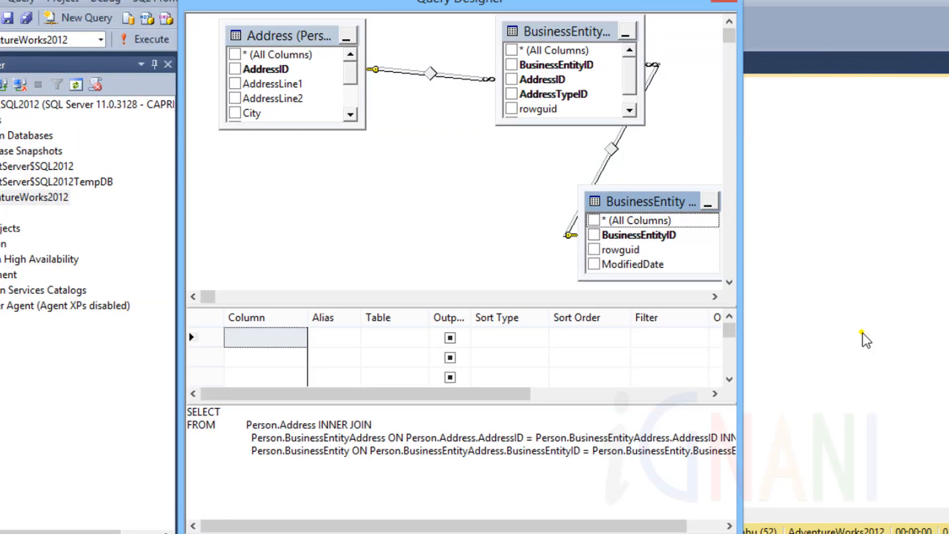
{"action": "mouse_move", "coordinate": [565, 180]}
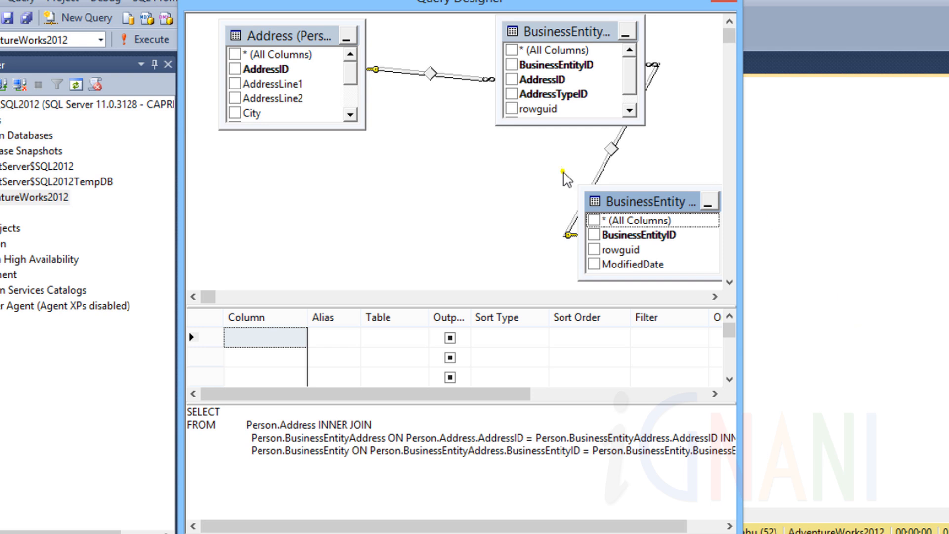
{"action": "mouse_move", "coordinate": [548, 121]}
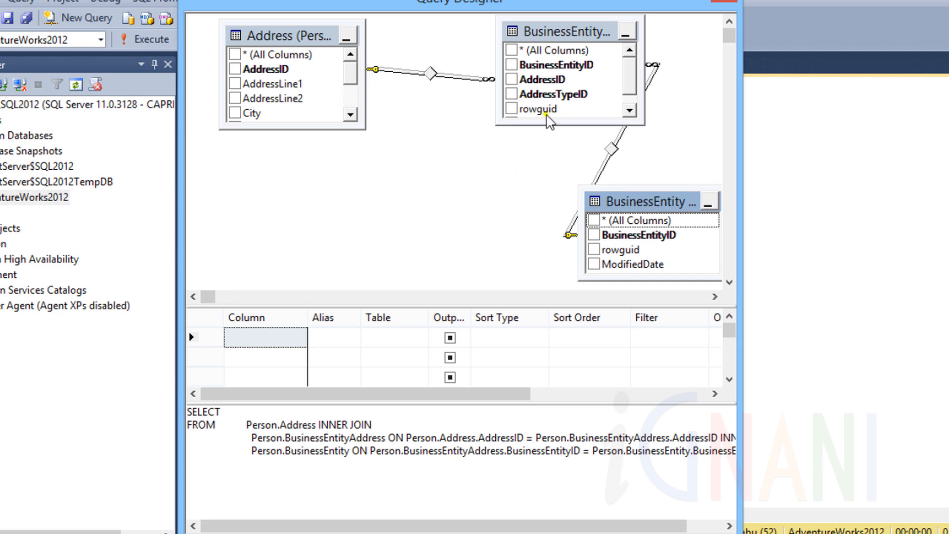
{"action": "mouse_move", "coordinate": [651, 206]}
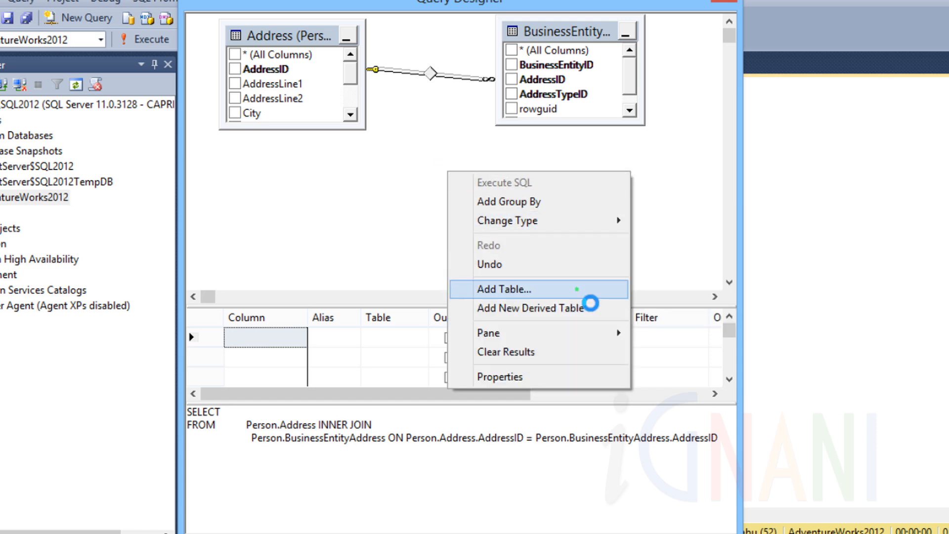
Step: Add Person, StateProvince and CountryRegion tables to the designer diagram
{"action": "left_click", "coordinate": [507, 289]}
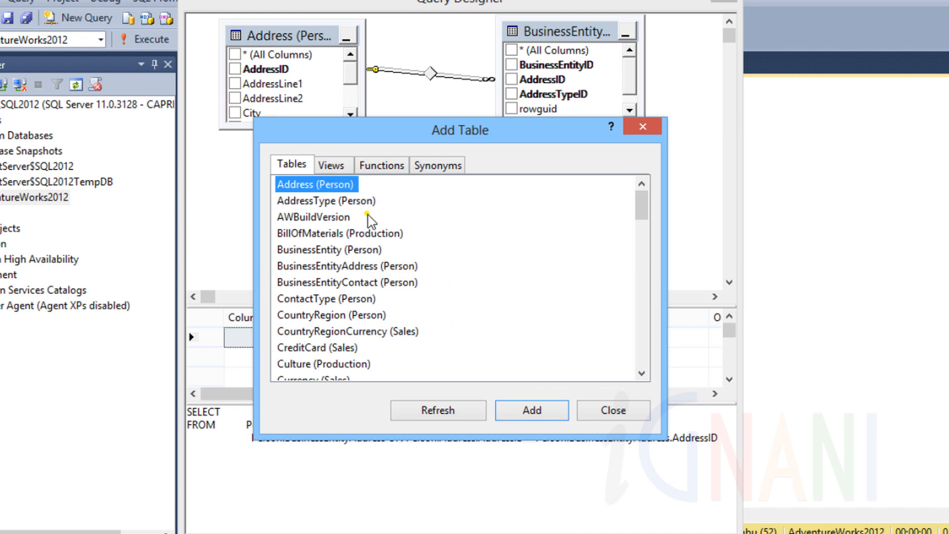
{"action": "mouse_move", "coordinate": [352, 257]}
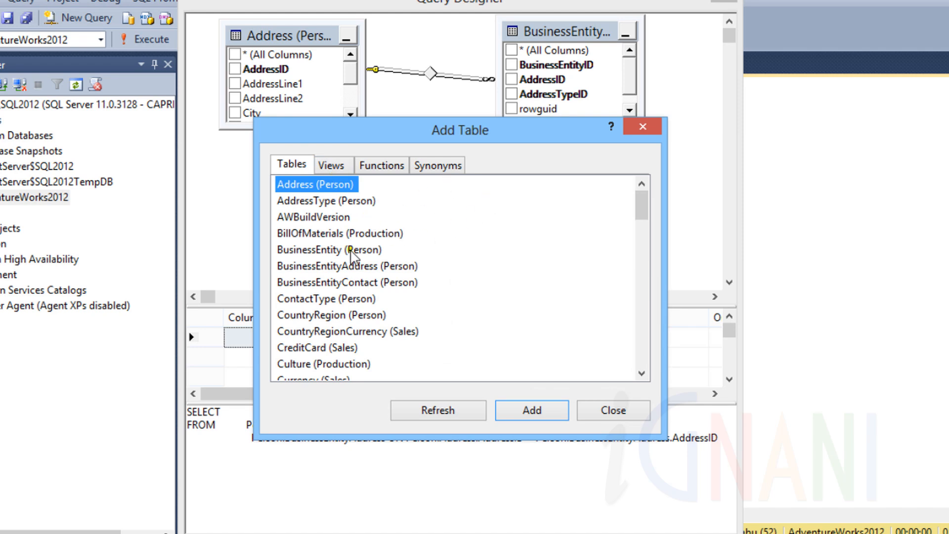
{"action": "left_click", "coordinate": [328, 248]}
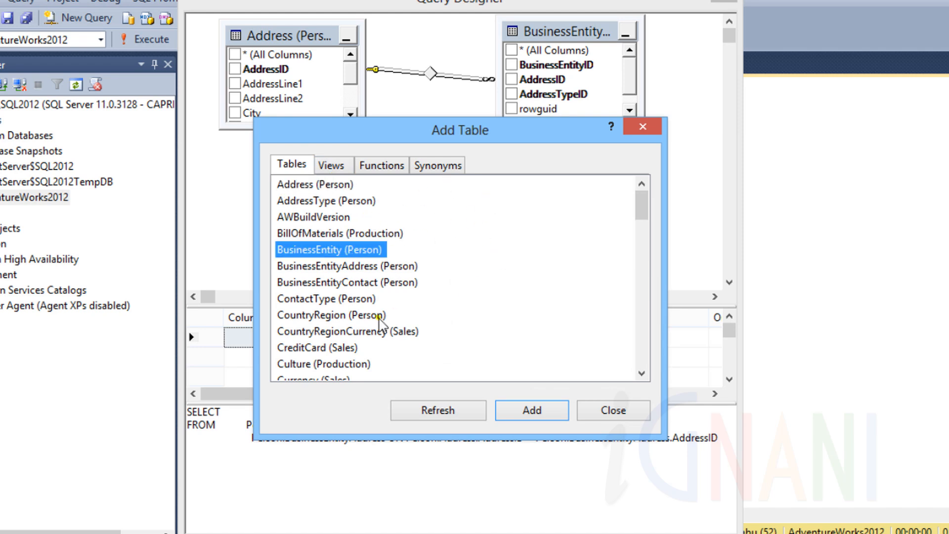
{"action": "scroll", "scroll_direction": "down", "scroll_amount": 3}
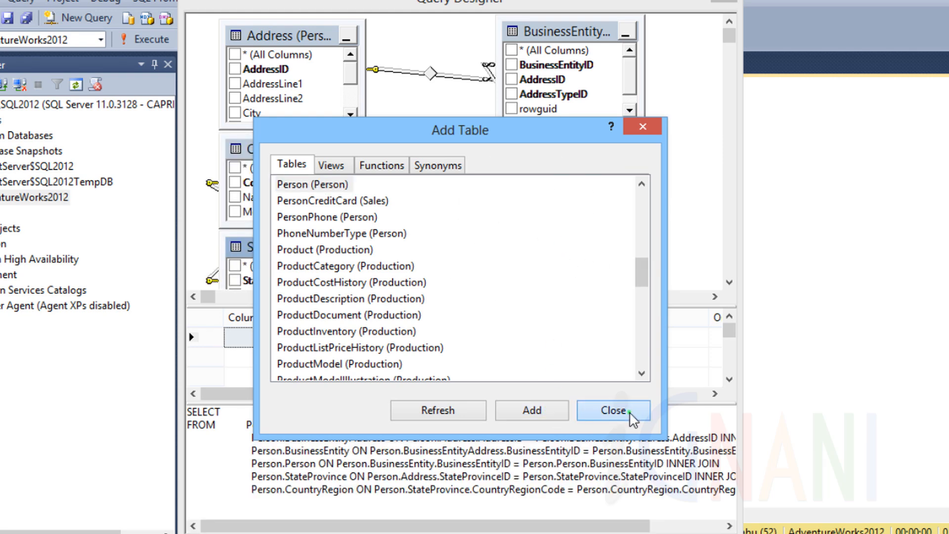
{"action": "left_click", "coordinate": [612, 410]}
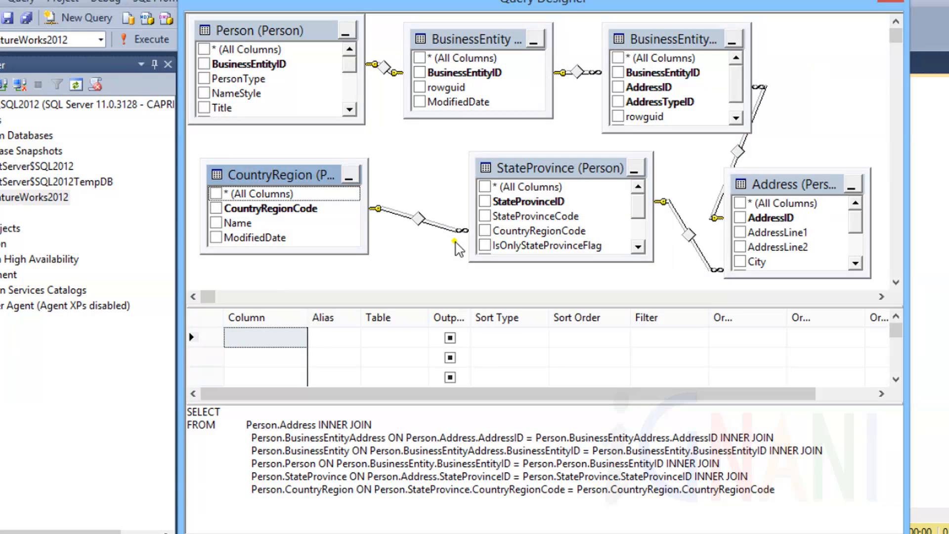
{"action": "mouse_move", "coordinate": [849, 144]}
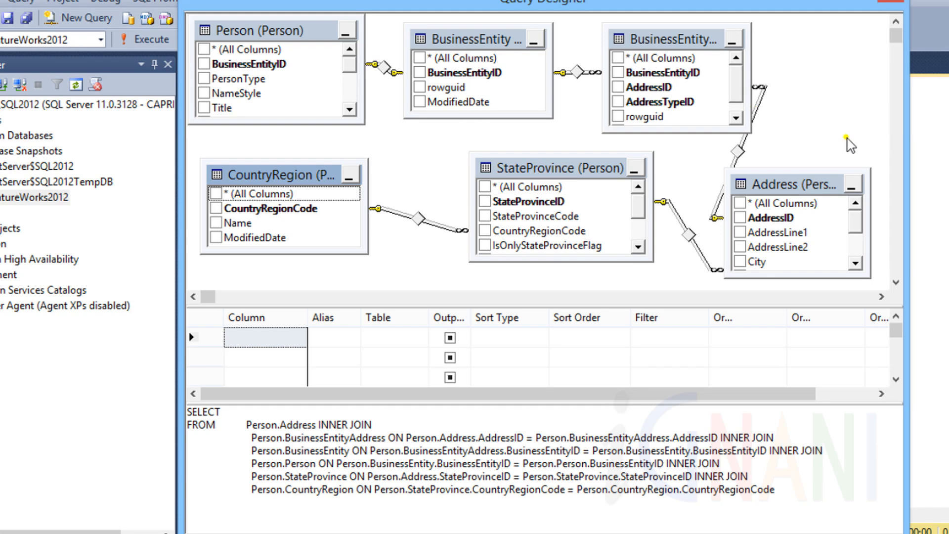
{"action": "mouse_move", "coordinate": [580, 377]}
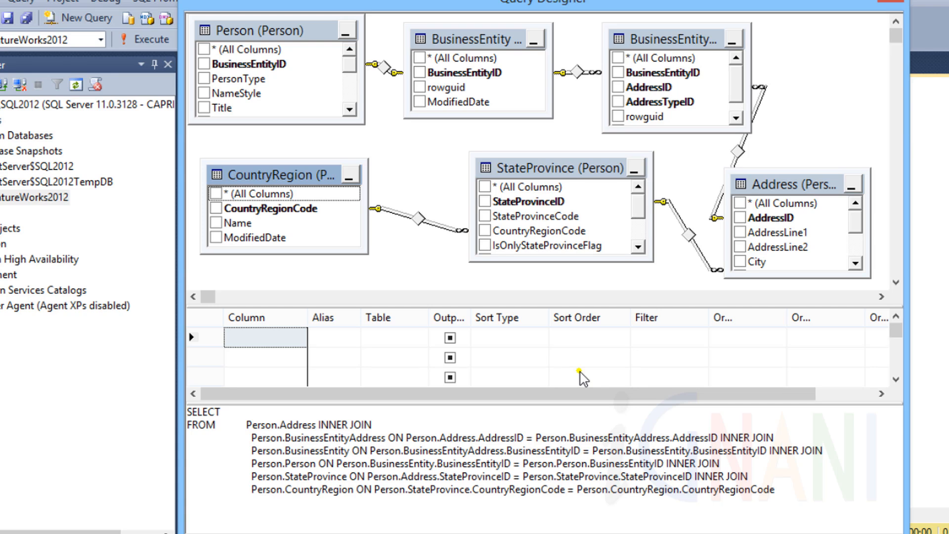
{"action": "mouse_move", "coordinate": [620, 367]}
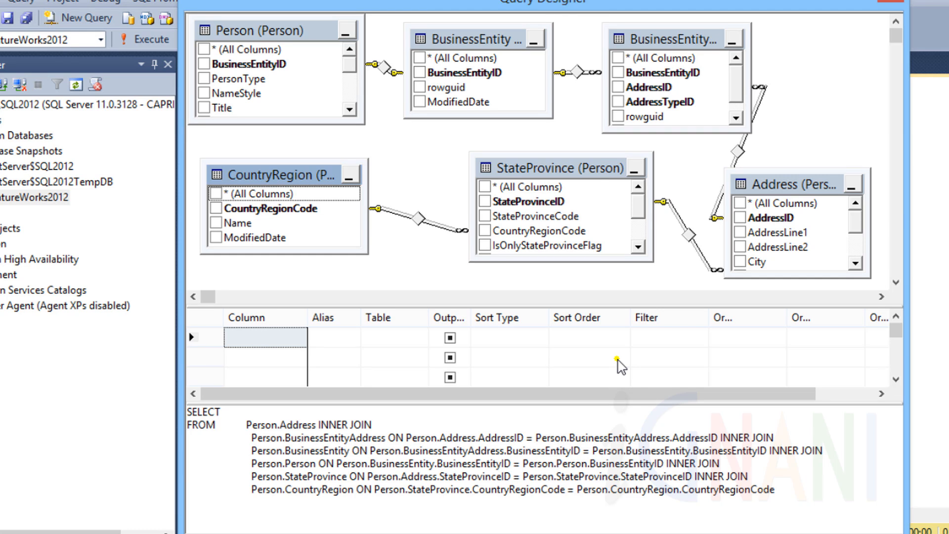
{"action": "mouse_move", "coordinate": [417, 296]}
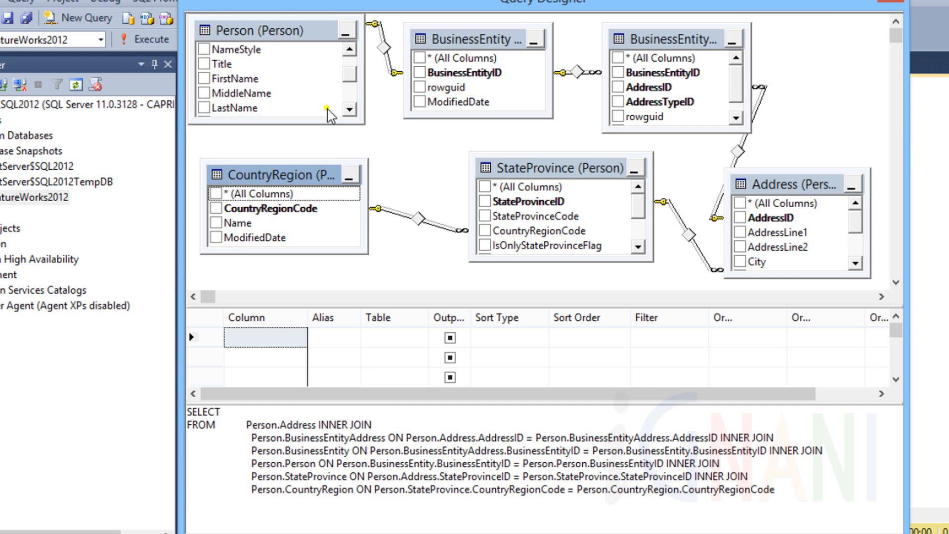
Step: Tick Title, names, AddressLine1/2, City, state Name, PostalCode and country Name
{"action": "left_click", "coordinate": [205, 64]}
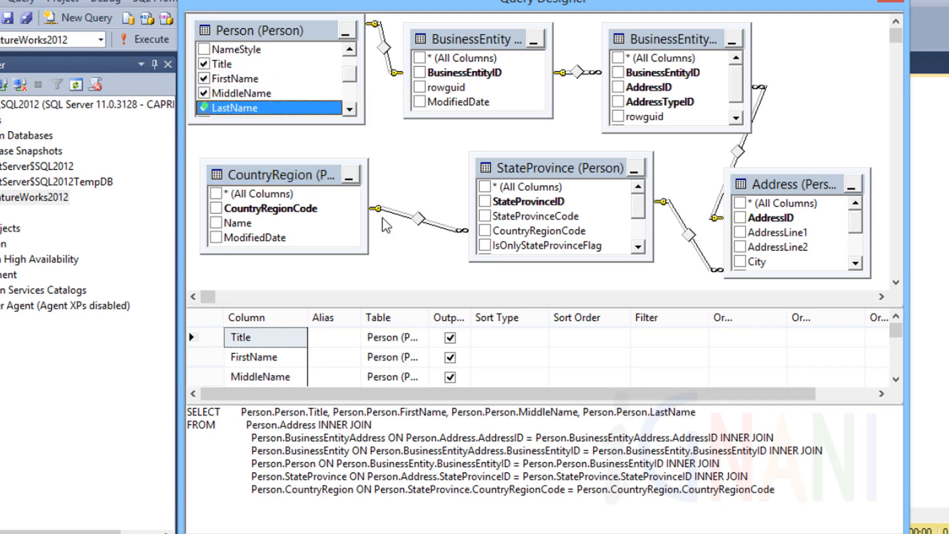
{"action": "left_click", "coordinate": [741, 232]}
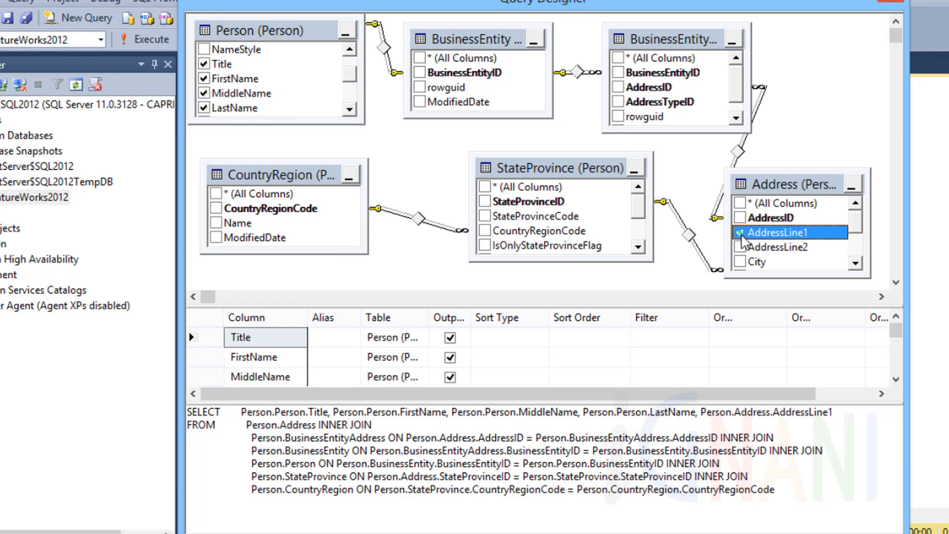
{"action": "left_click", "coordinate": [739, 247]}
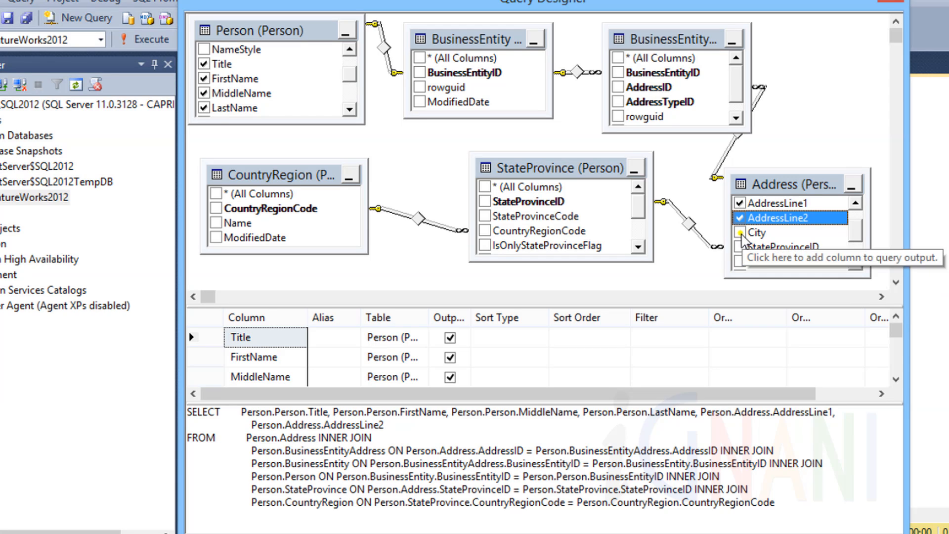
{"action": "left_click", "coordinate": [740, 232]}
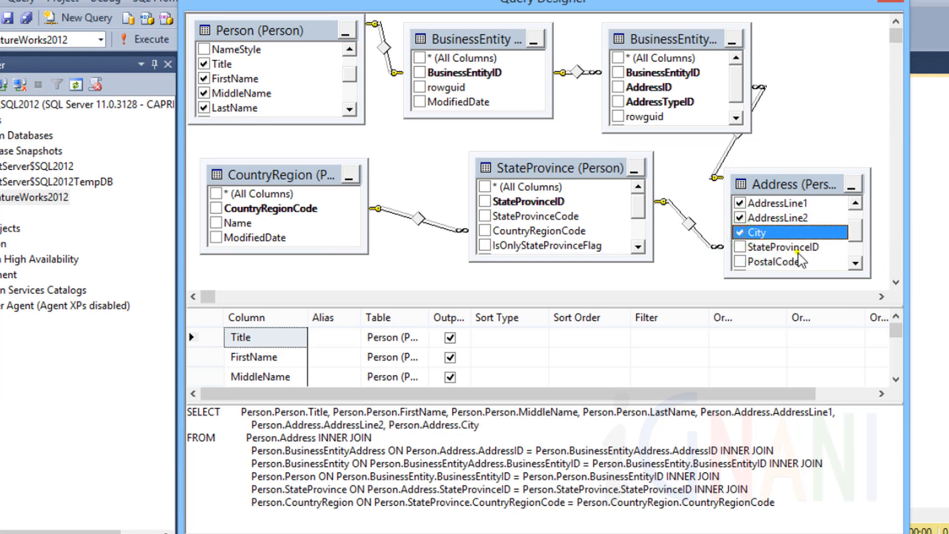
{"action": "mouse_move", "coordinate": [539, 232]}
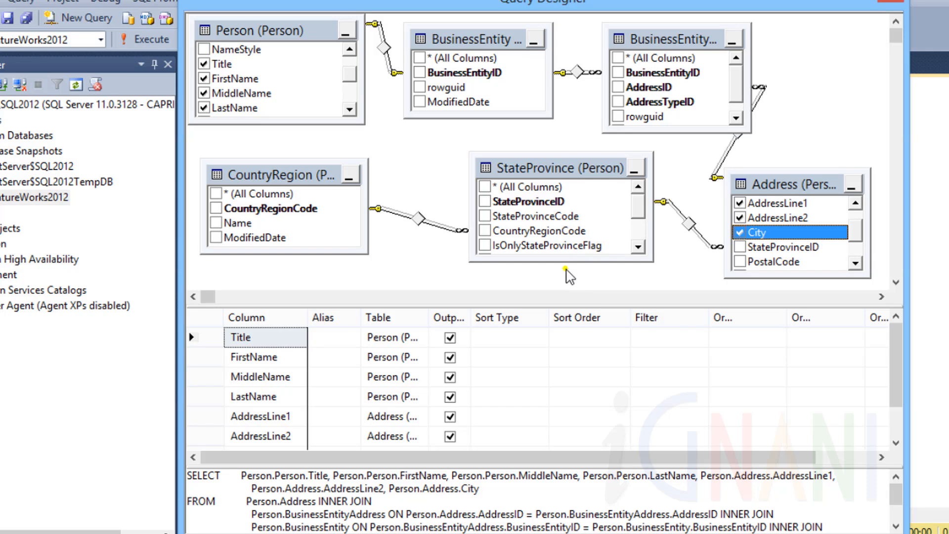
{"action": "mouse_move", "coordinate": [584, 230]}
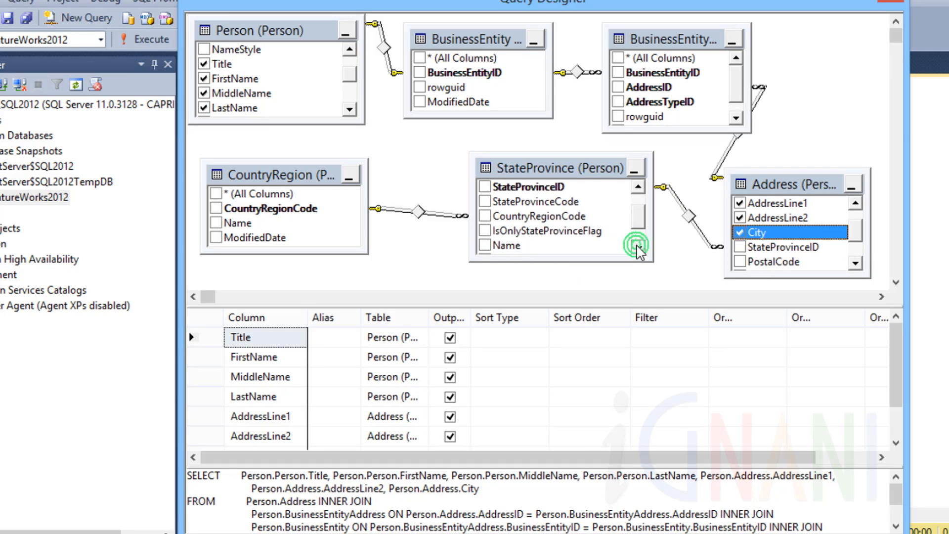
{"action": "left_click", "coordinate": [485, 230]}
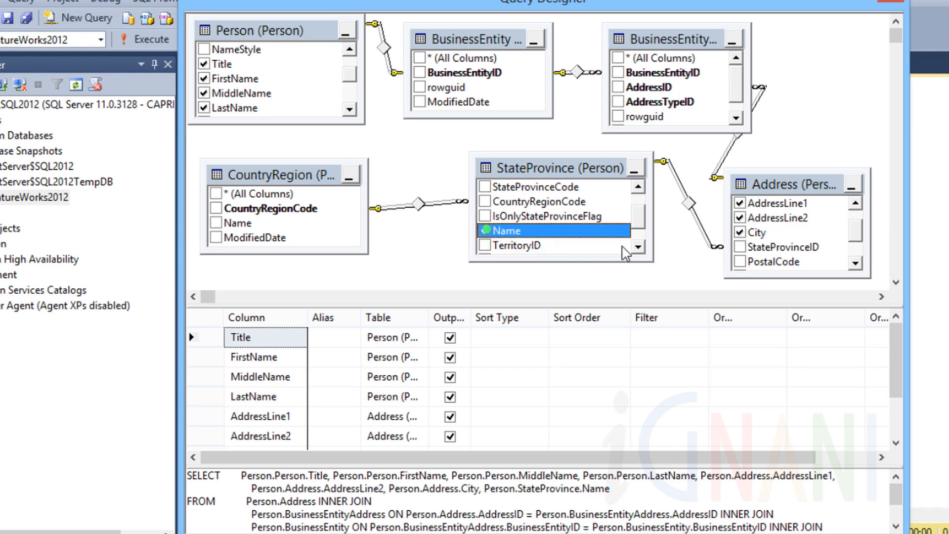
{"action": "left_click", "coordinate": [484, 215]}
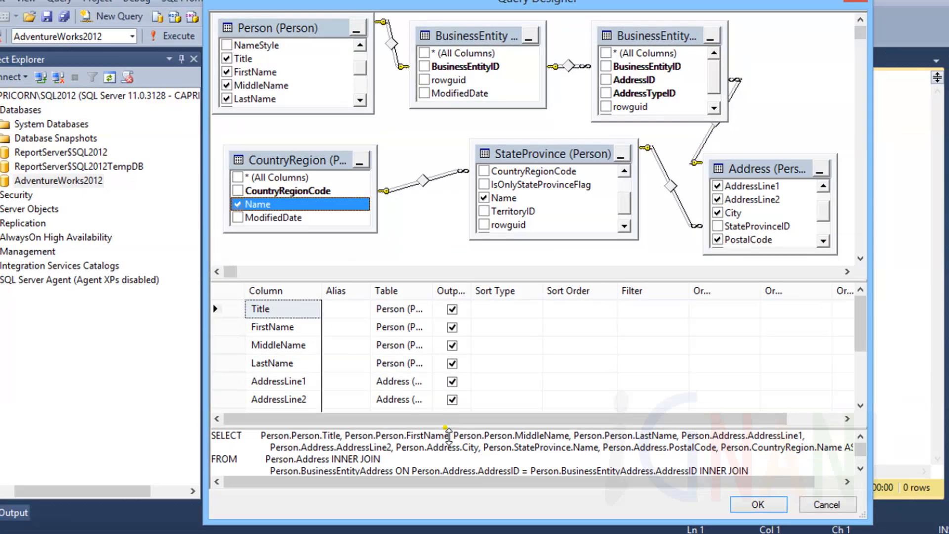
Step: Accept the designed join query and execute it, returning 18,798 rows
{"action": "left_click", "coordinate": [758, 504]}
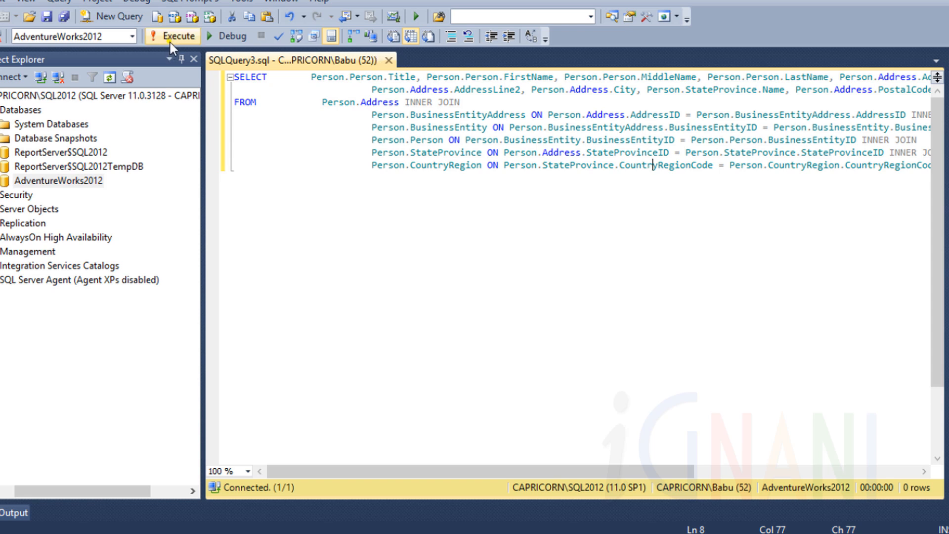
{"action": "left_click", "coordinate": [172, 36]}
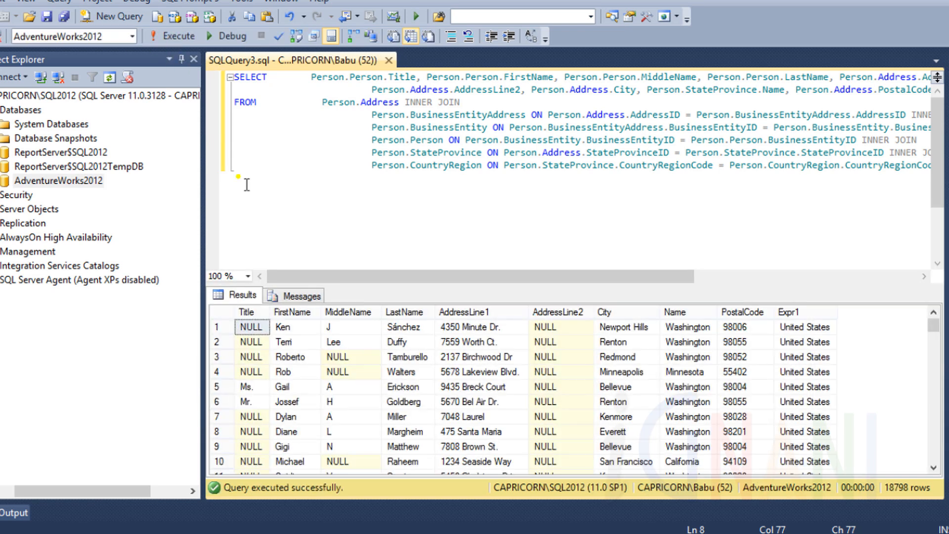
{"action": "mouse_move", "coordinate": [362, 339]}
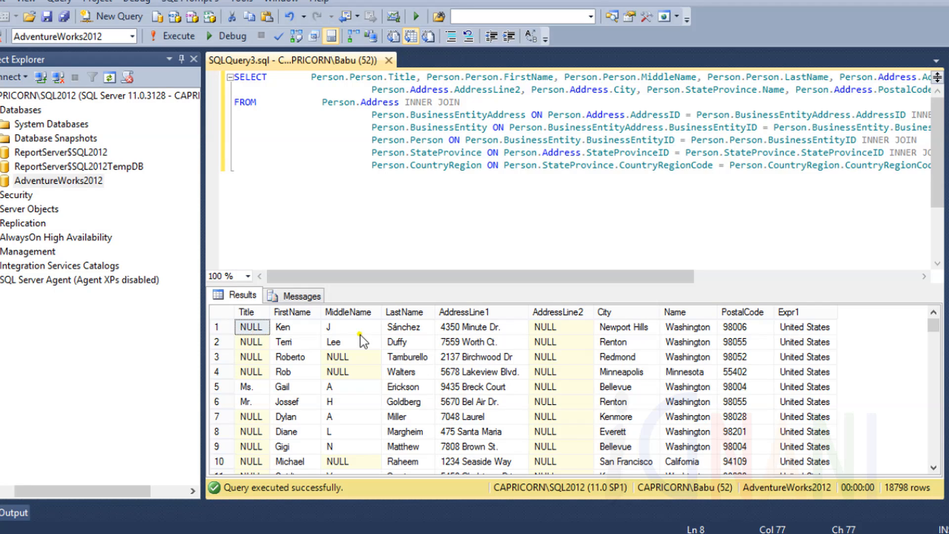
{"action": "mouse_move", "coordinate": [339, 404]}
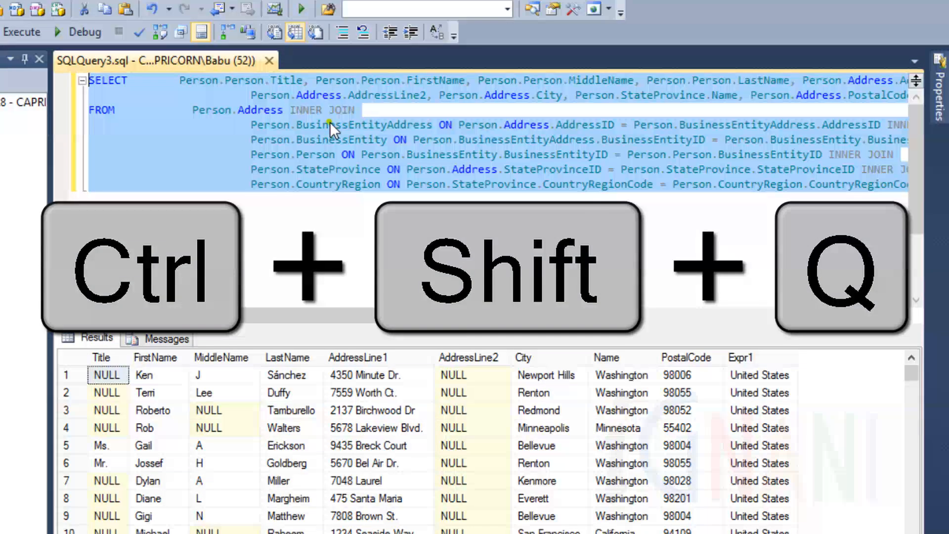
Step: Reopen the designer and alias the two Name columns State and Country
{"action": "key", "text": "ctrl+shift+q"}
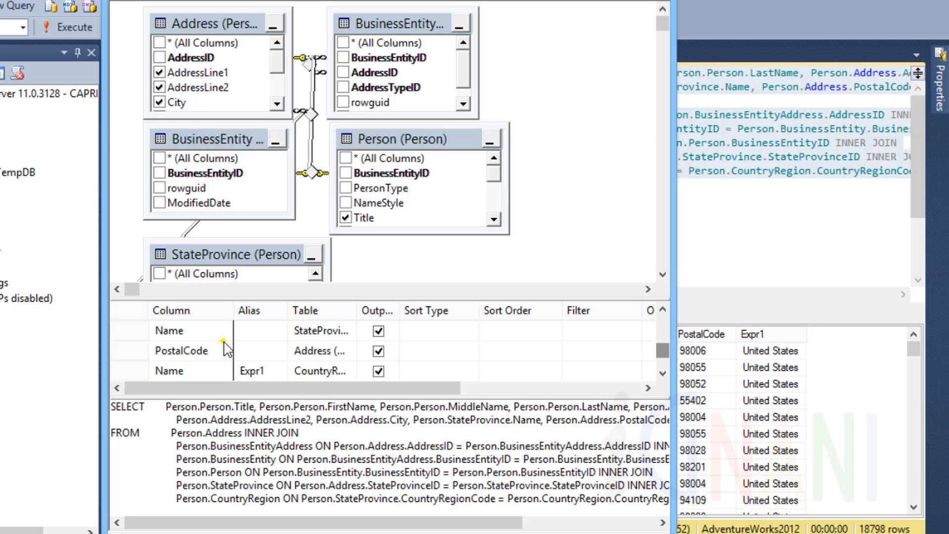
{"action": "left_click", "coordinate": [187, 330]}
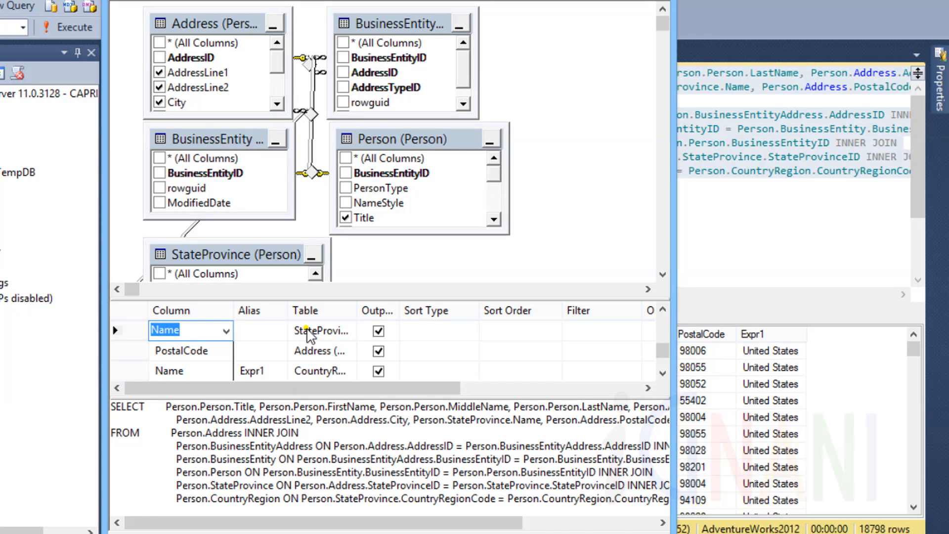
{"action": "left_click", "coordinate": [257, 330]}
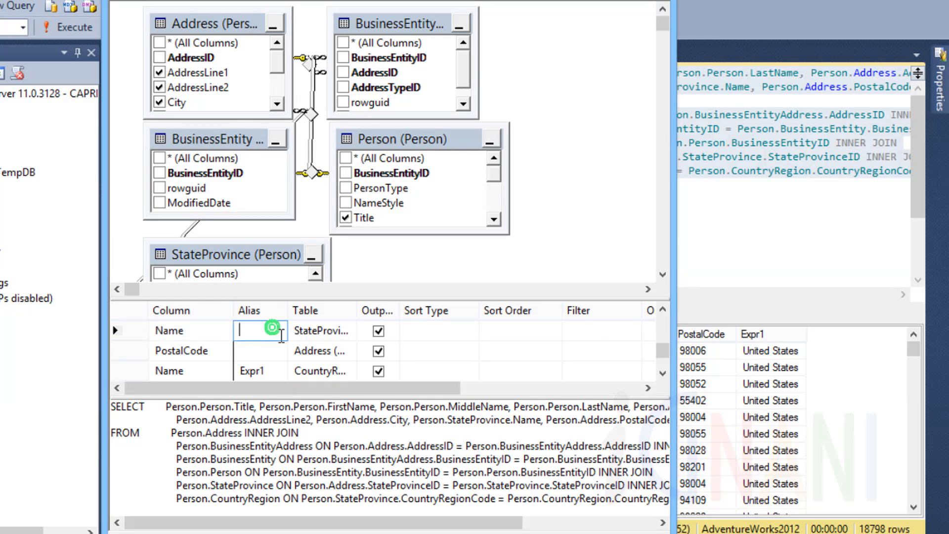
{"action": "type", "text": "State"}
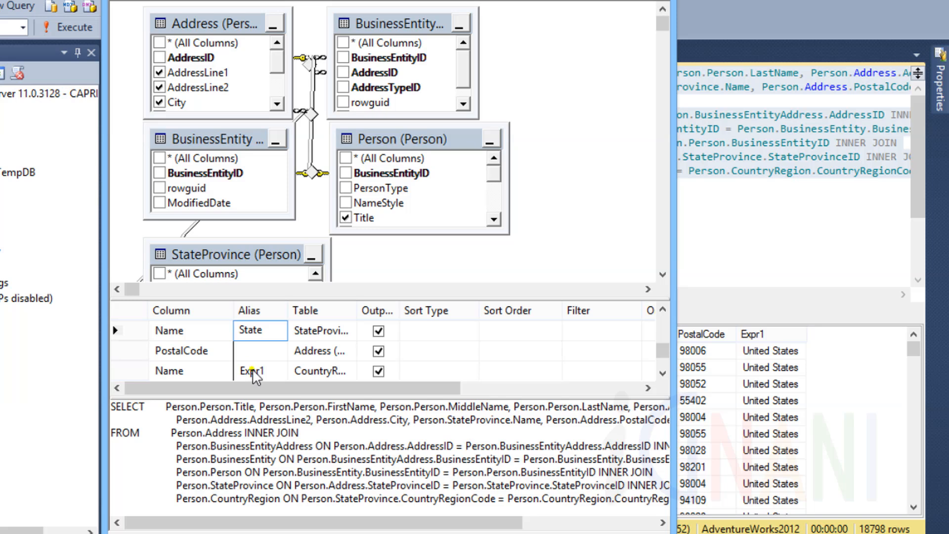
{"action": "type", "text": "CountryRegion.Name AS Country"}
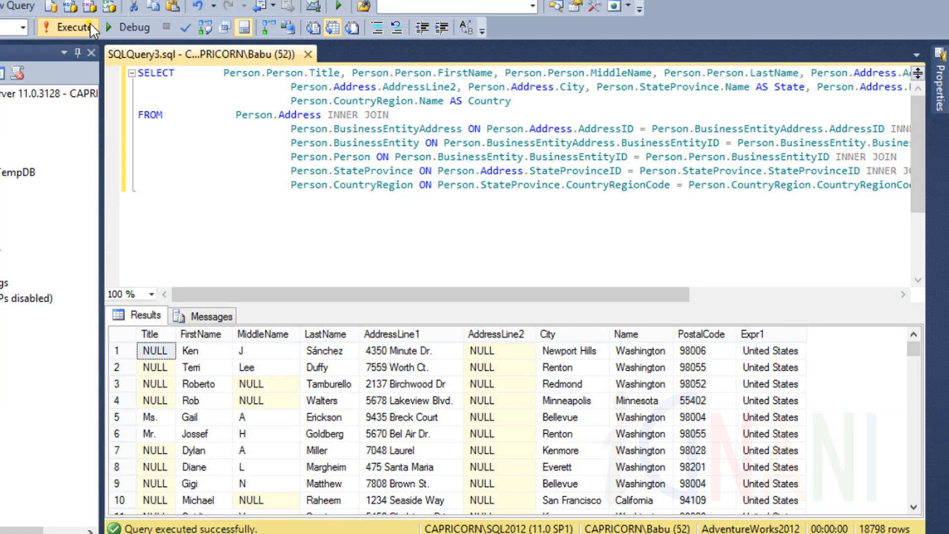
Step: Rerun the query to show State and Country headings, then place the cursor below
{"action": "left_click", "coordinate": [623, 333]}
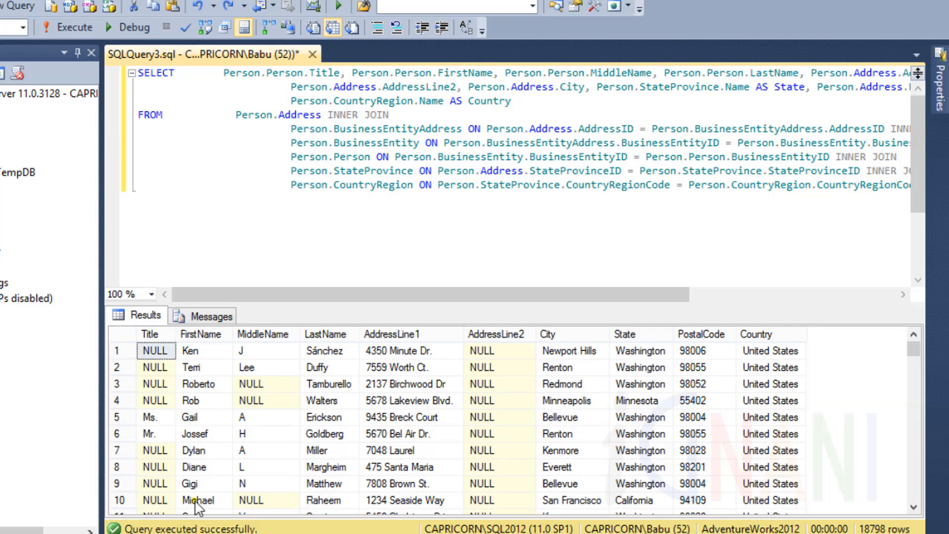
{"action": "left_click", "coordinate": [599, 184]}
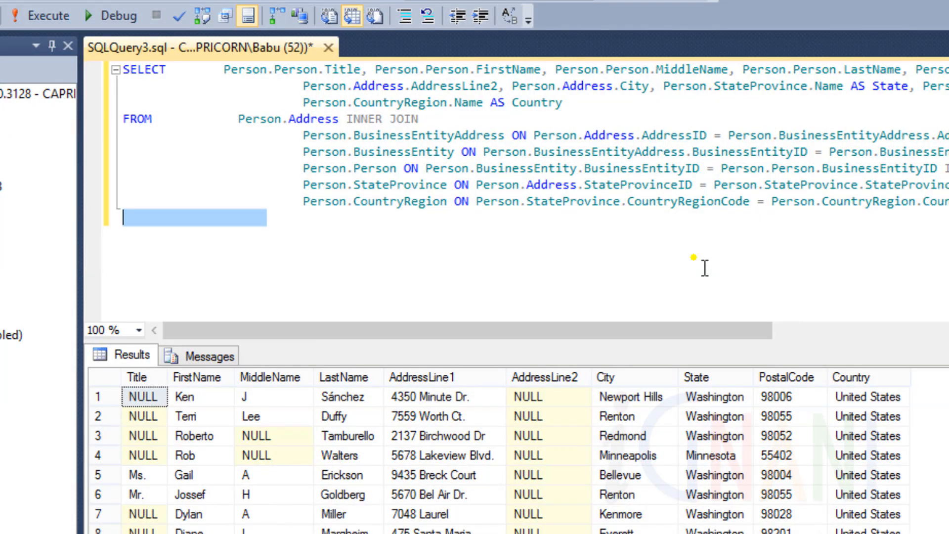
Step: Add ORDER BY FirstName to the query and execute it
{"action": "type", "text": "order by Firs"}
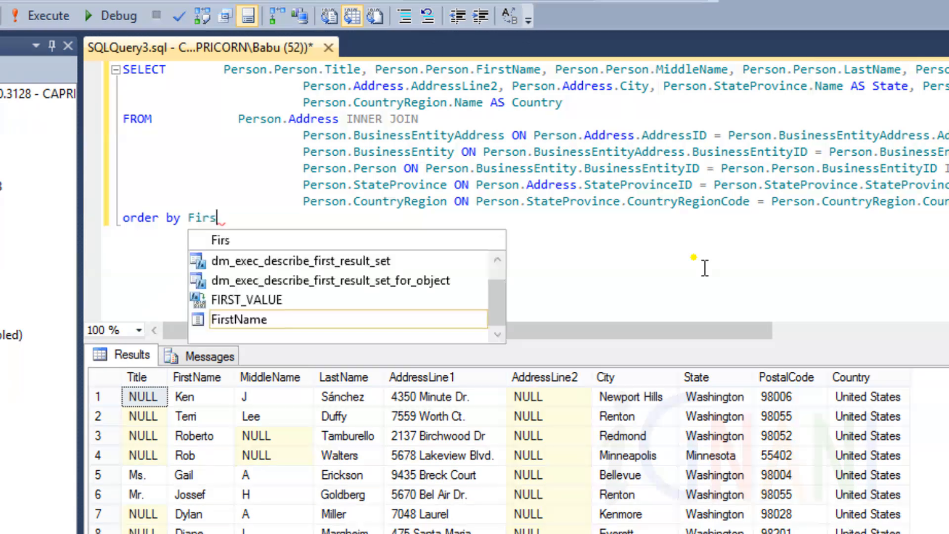
{"action": "key", "text": "Tab"}
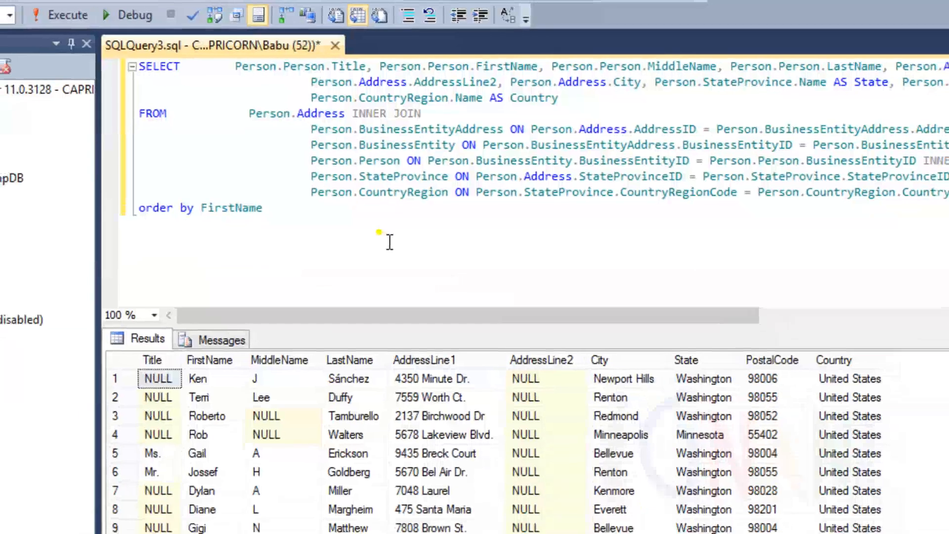
{"action": "left_click", "coordinate": [88, 14]}
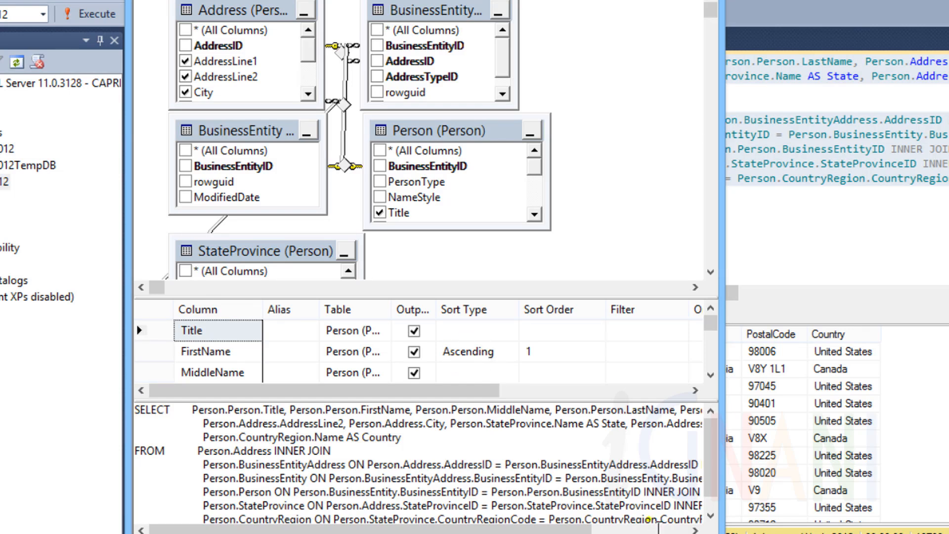
Step: Sort the query by City ascending as sort order 1, replacing the FirstName sort
{"action": "left_click", "coordinate": [471, 351]}
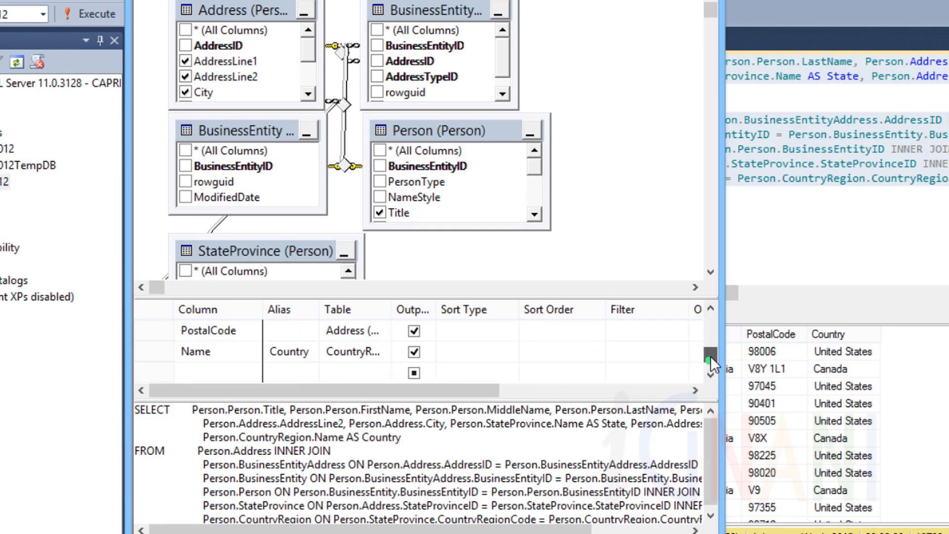
{"action": "left_click", "coordinate": [511, 331]}
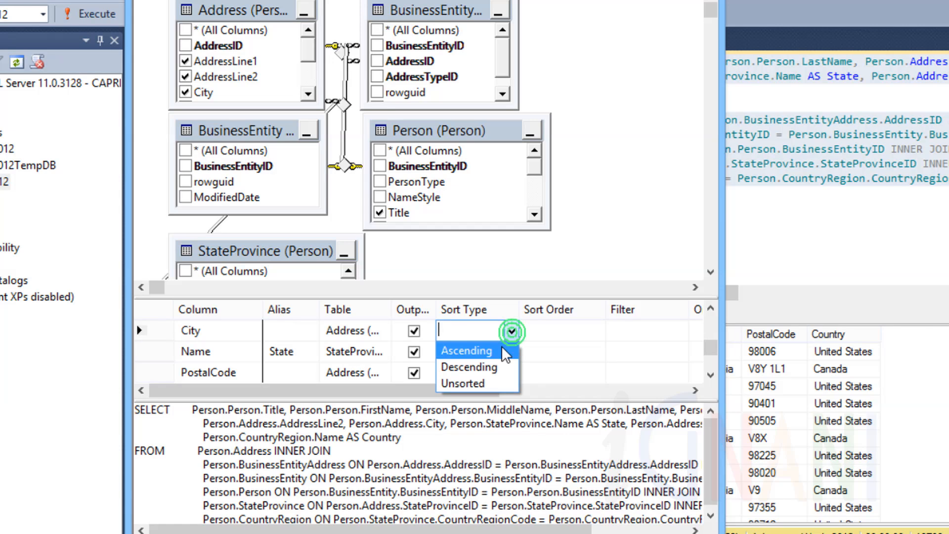
{"action": "left_click", "coordinate": [598, 330]}
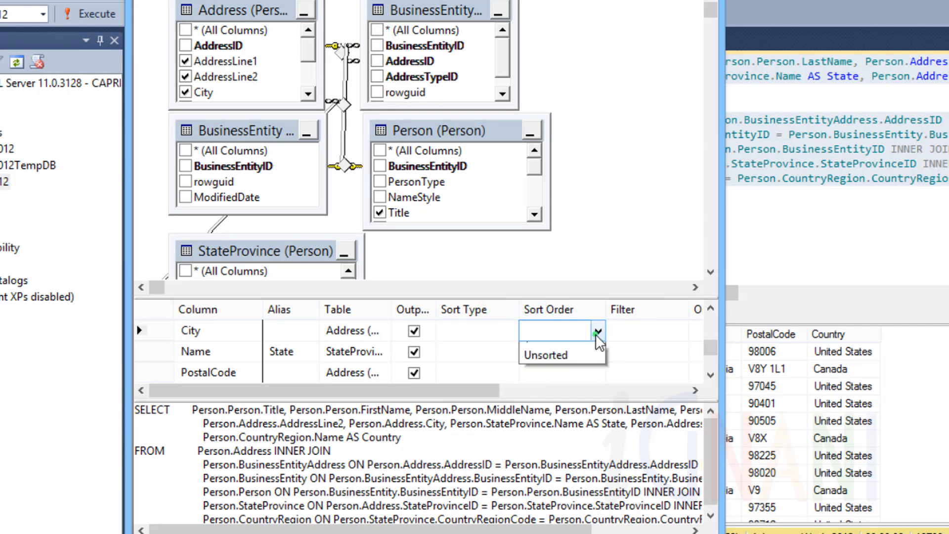
{"action": "left_click", "coordinate": [545, 355]}
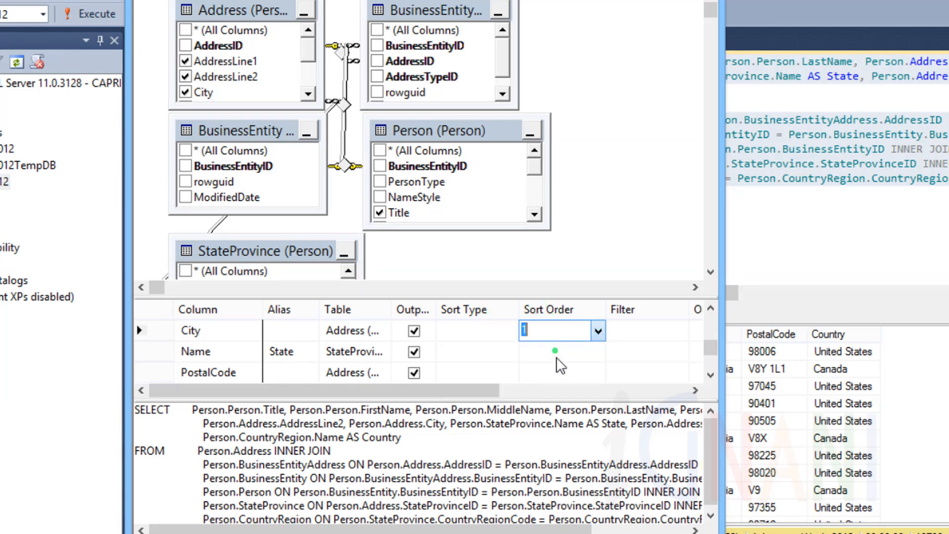
{"action": "left_click", "coordinate": [463, 331]}
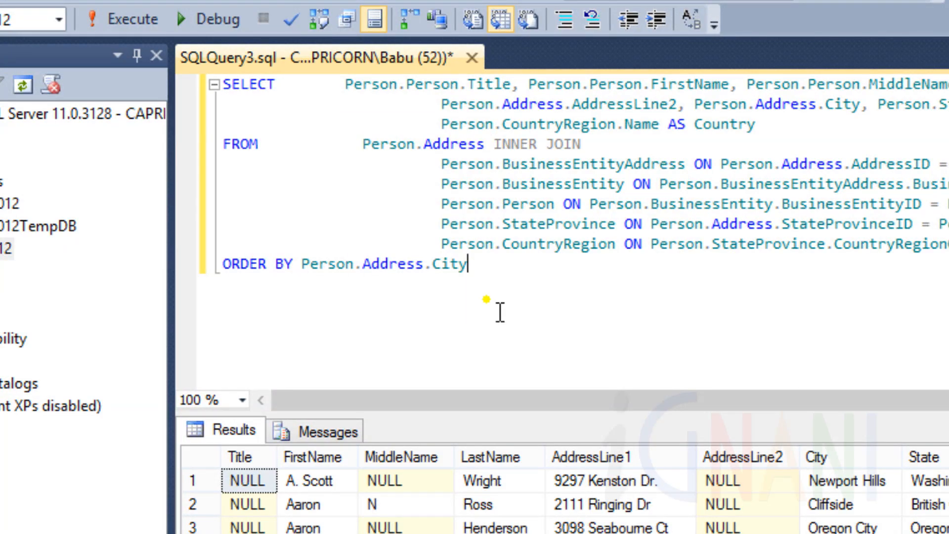
Step: Run the City-sorted query, listing Ballard addresses first, and reopen the designer
{"action": "left_click", "coordinate": [124, 18]}
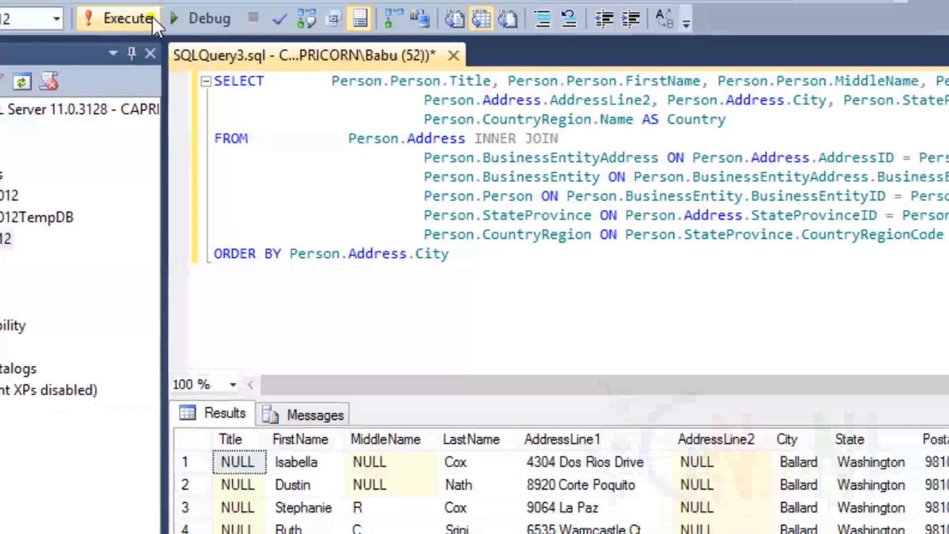
{"action": "left_click", "coordinate": [118, 19]}
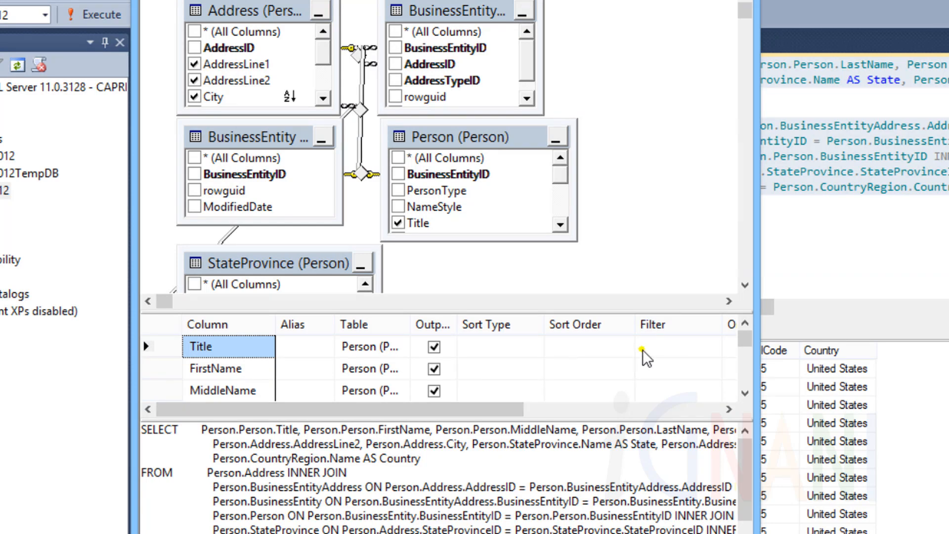
Step: Filter the Title column to 'Mr.' and apply the design back to the query
{"action": "left_click", "coordinate": [677, 346]}
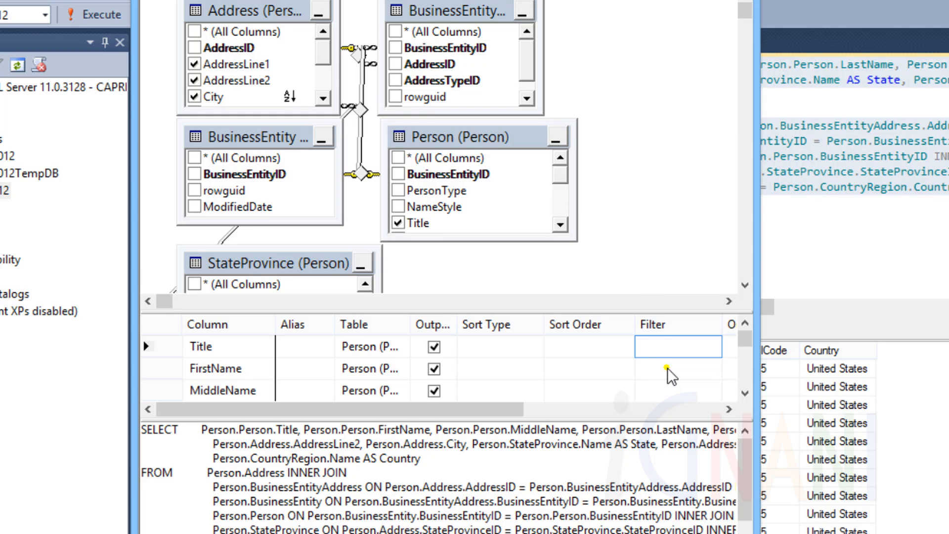
{"action": "type", "text": "Mr."}
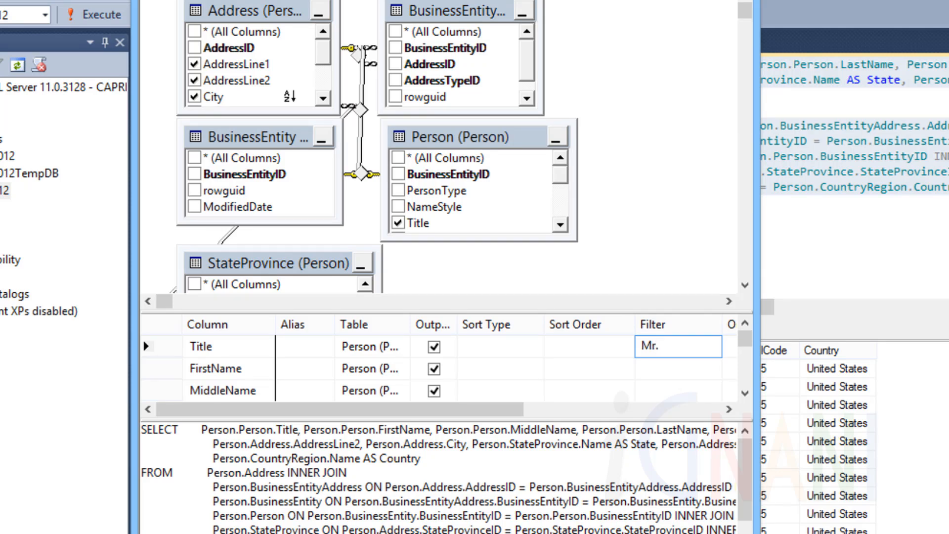
{"action": "key", "text": "Enter"}
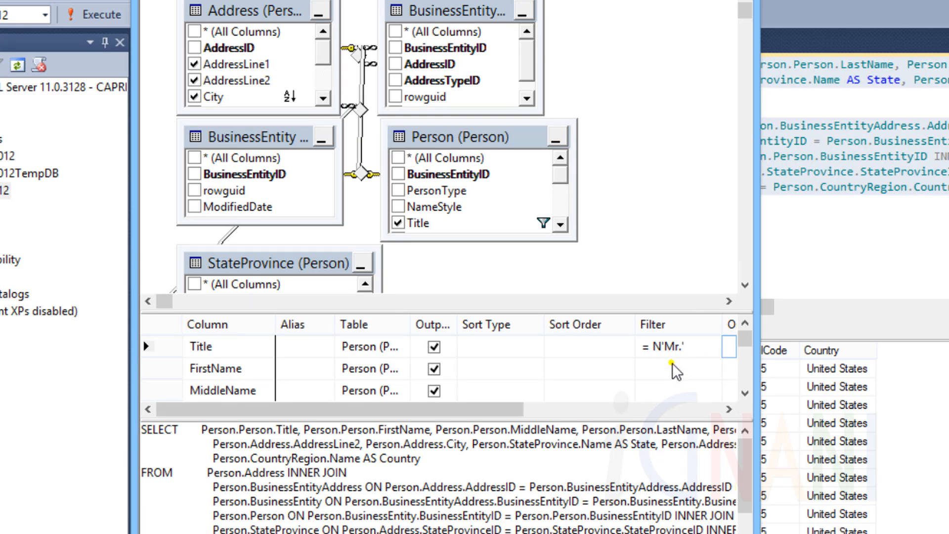
{"action": "mouse_move", "coordinate": [670, 356]}
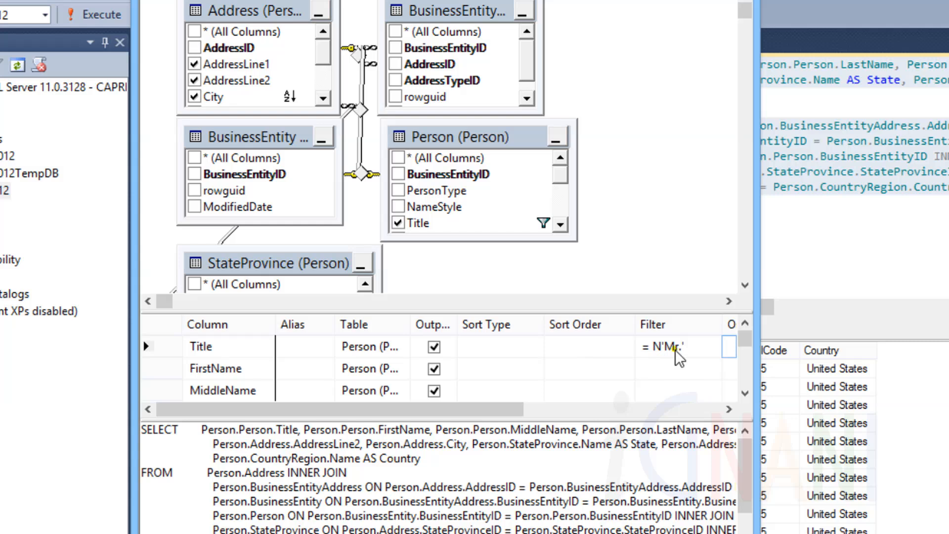
{"action": "left_click", "coordinate": [94, 13]}
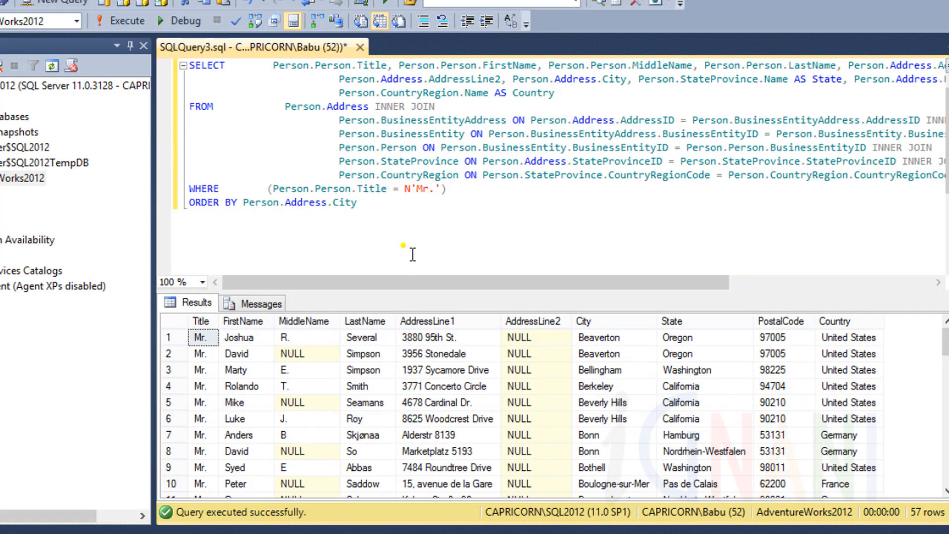
{"action": "mouse_move", "coordinate": [440, 209]}
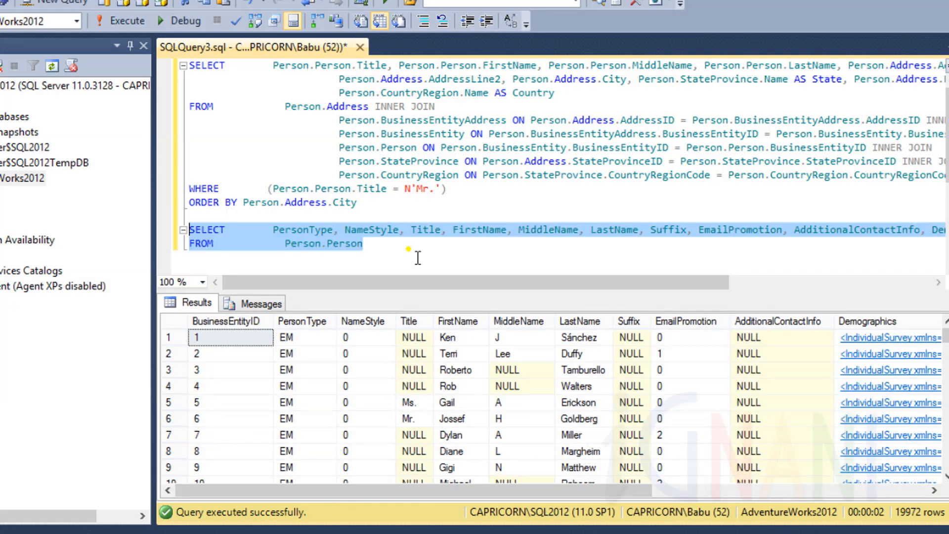
Step: Open a fresh Query Designer with no tables and change its type to UPDATE
{"action": "right_click", "coordinate": [417, 257]}
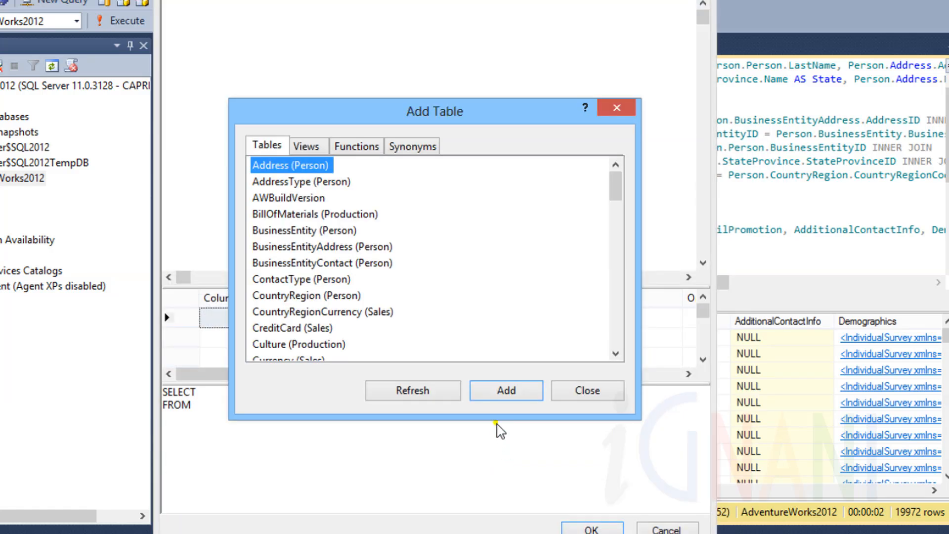
{"action": "left_click", "coordinate": [586, 390]}
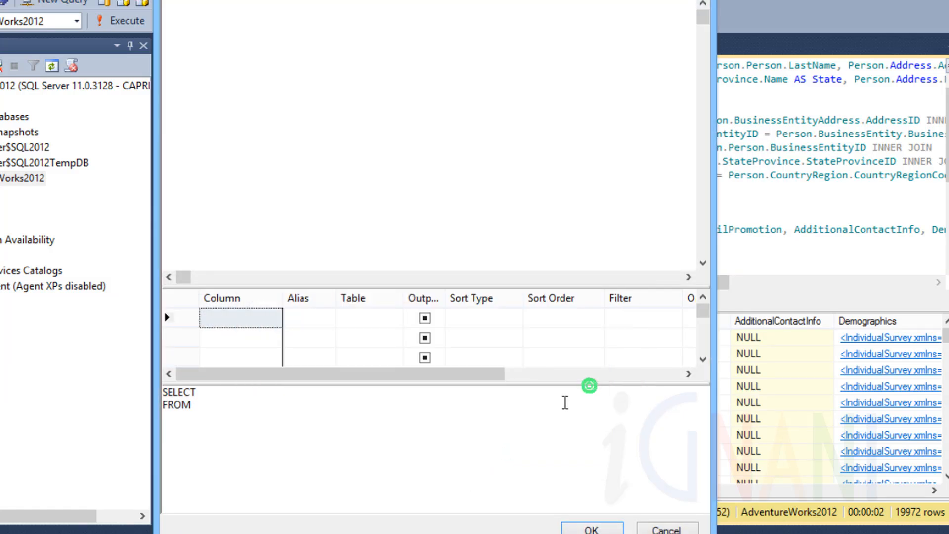
{"action": "mouse_move", "coordinate": [488, 114]}
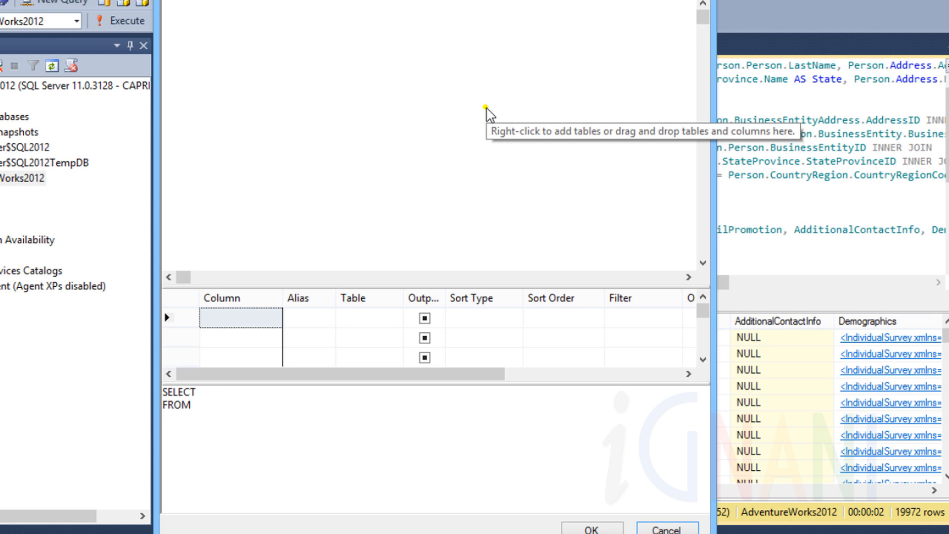
{"action": "mouse_move", "coordinate": [488, 115]}
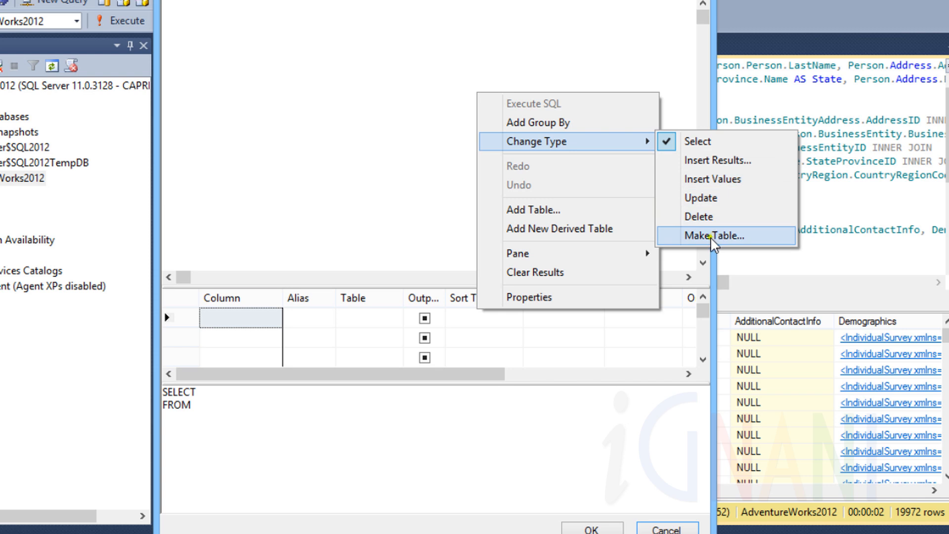
{"action": "mouse_move", "coordinate": [702, 216]}
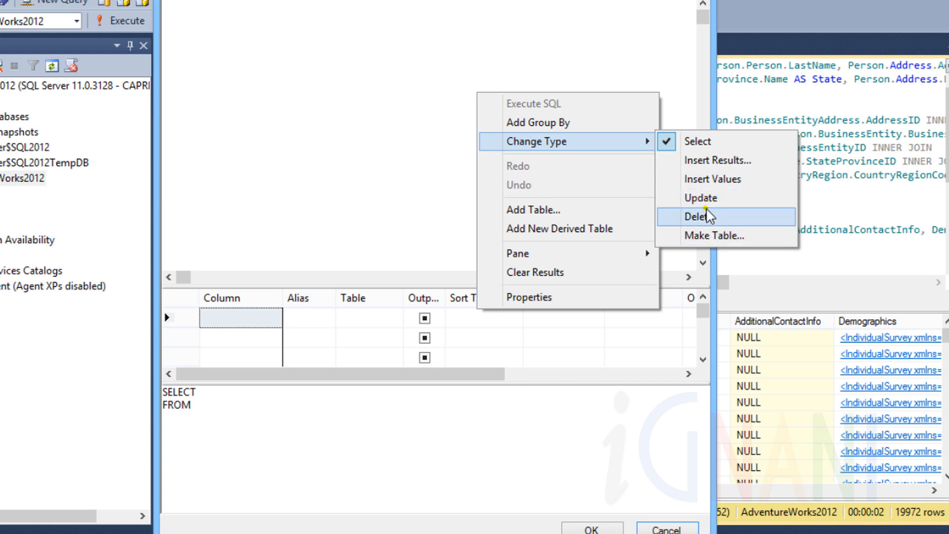
{"action": "mouse_move", "coordinate": [700, 198]}
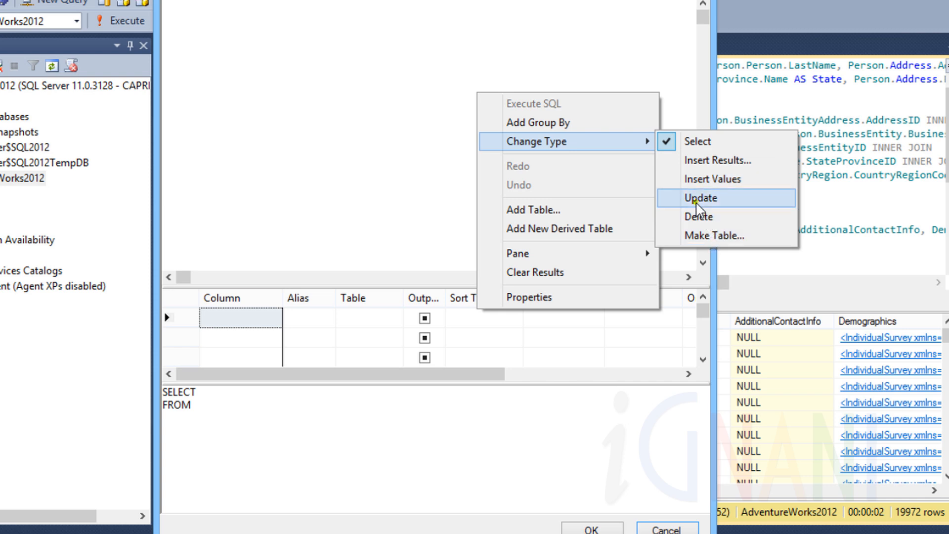
{"action": "left_click", "coordinate": [700, 198]}
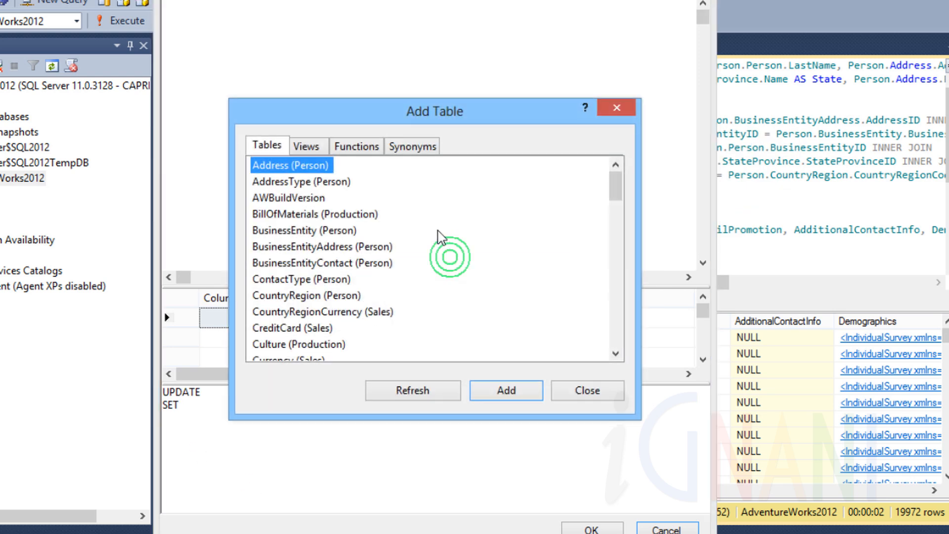
Step: Add the Person.Address table to the UPDATE query and close the table picker
{"action": "left_click", "coordinate": [505, 390]}
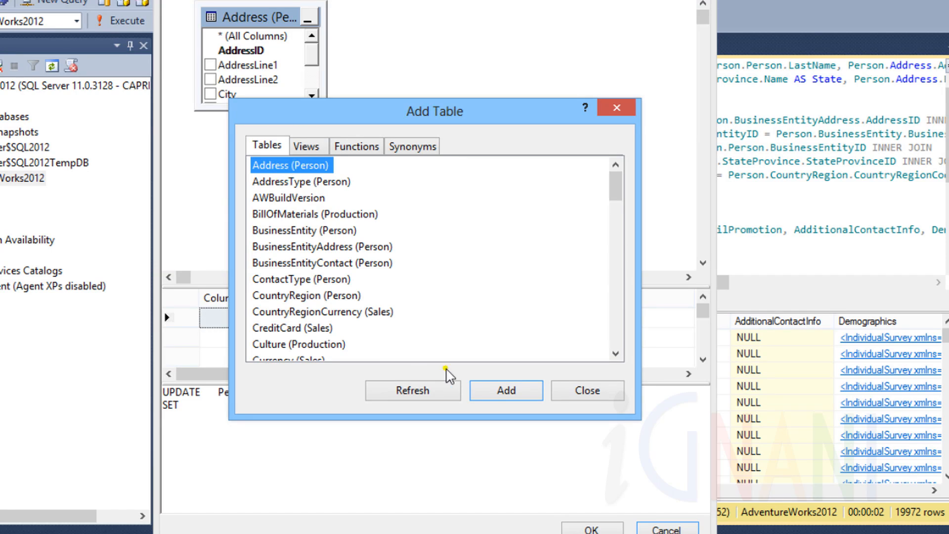
{"action": "left_click", "coordinate": [505, 390]}
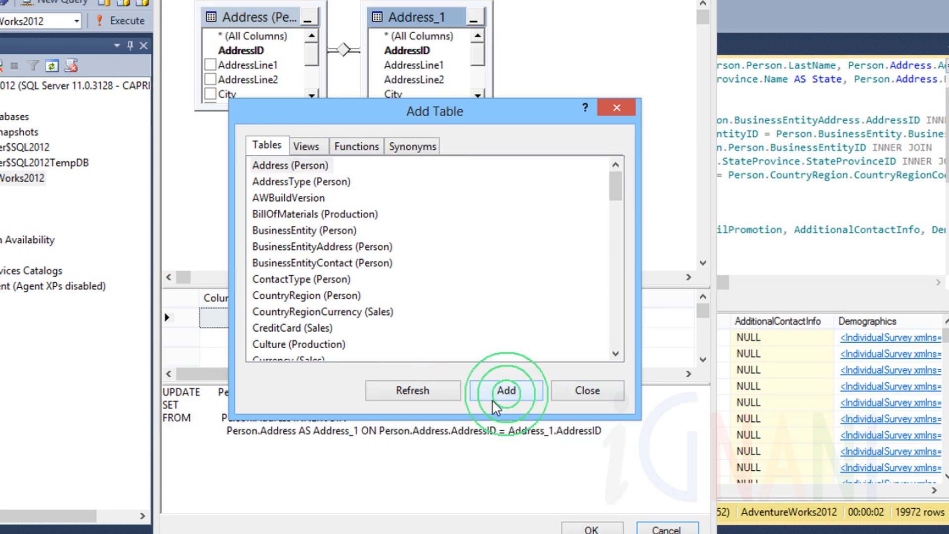
{"action": "left_click", "coordinate": [505, 391]}
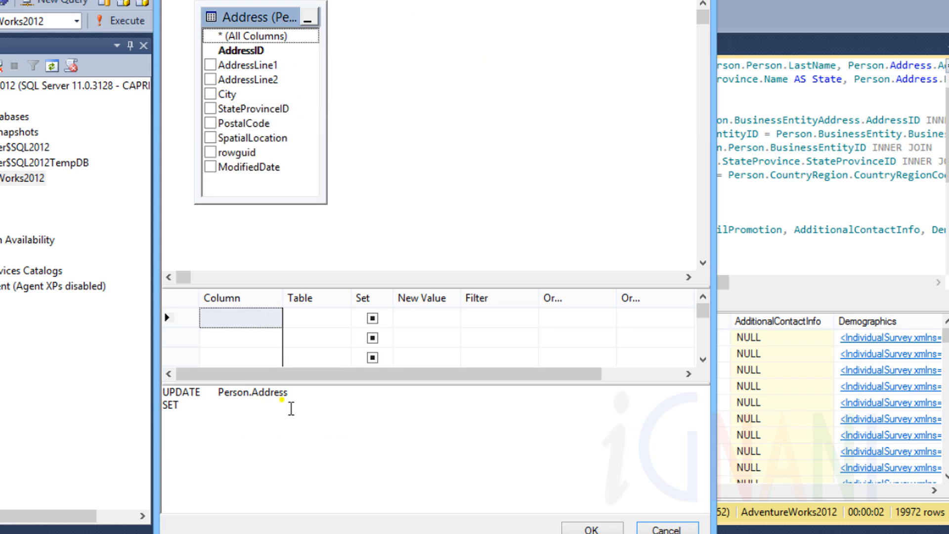
Step: Change the query type to Insert Values, producing INSERT INTO Person.Address
{"action": "right_click", "coordinate": [424, 337]}
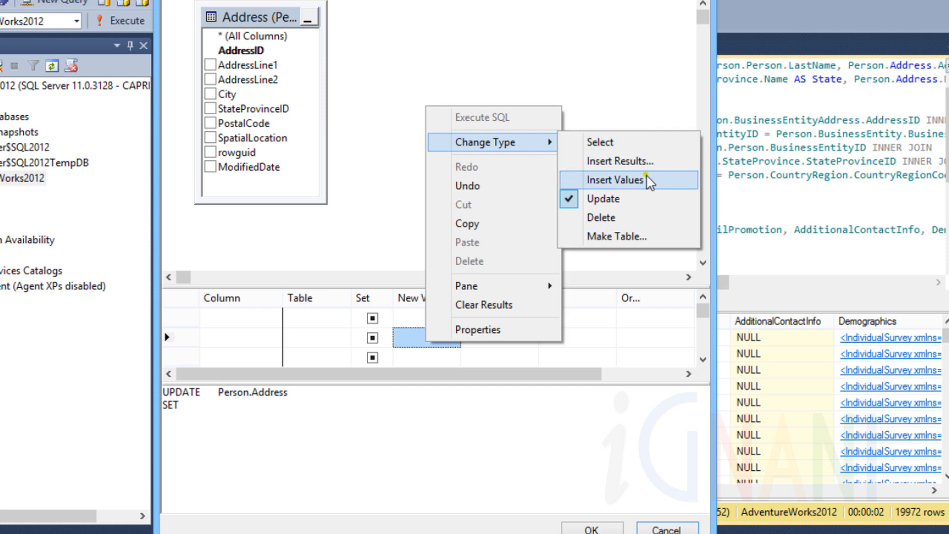
{"action": "left_click", "coordinate": [615, 180]}
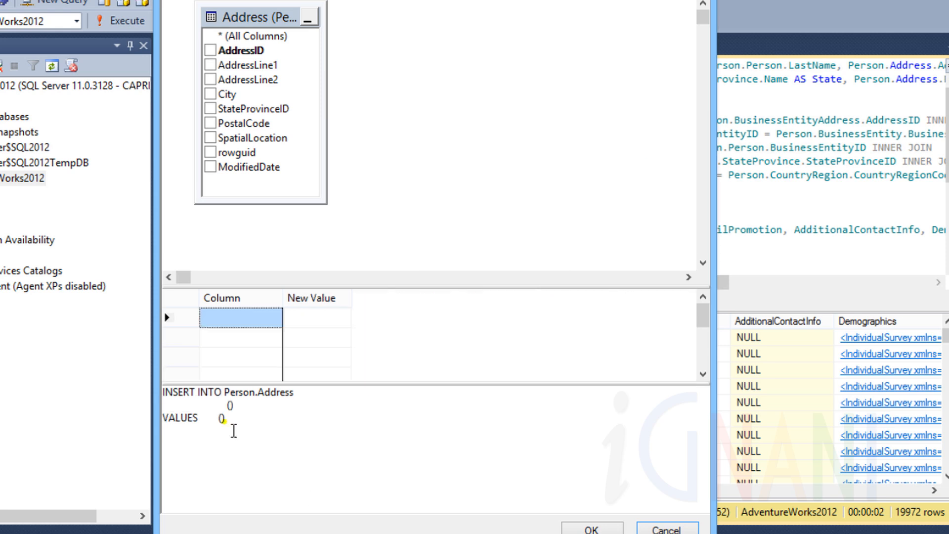